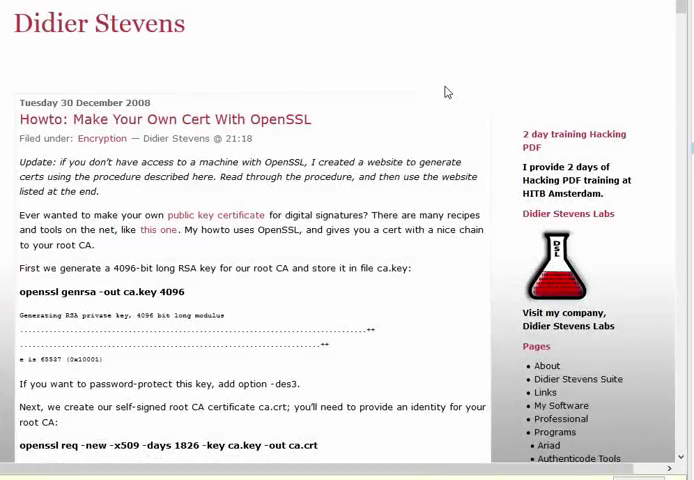
pyautogui.moveTo(182, 116)
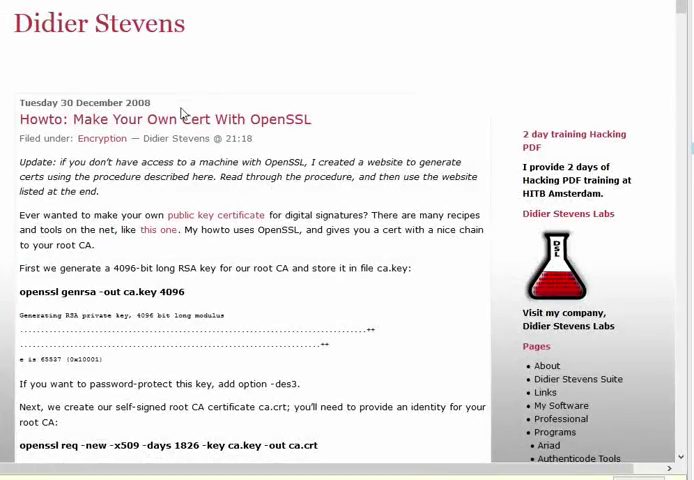
pyautogui.moveTo(320, 76)
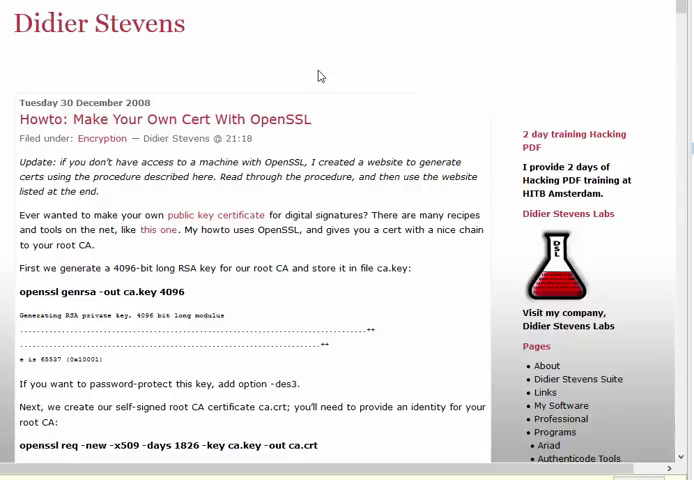
pyautogui.moveTo(384, 160)
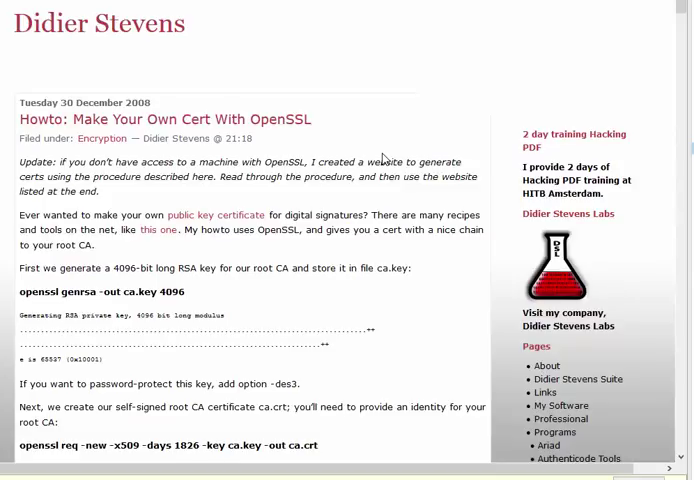
pyautogui.moveTo(114, 290)
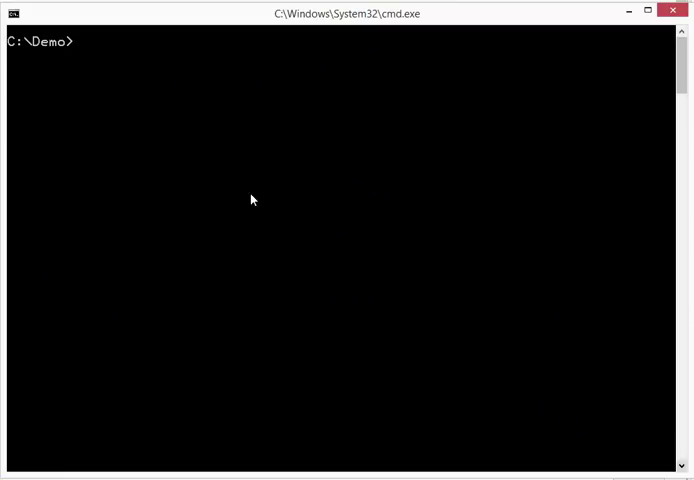
# Run openssl at C:\Demo, get the 'not recognized' error, and discard the stray half-typed input
pyautogui.write('opens')
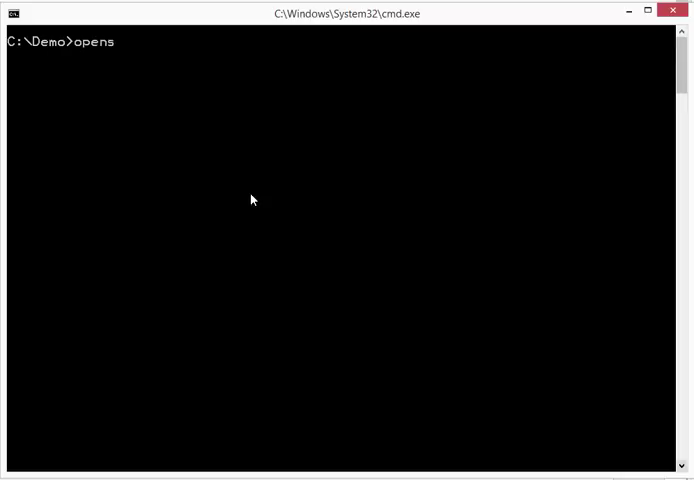
pyautogui.write('sl')
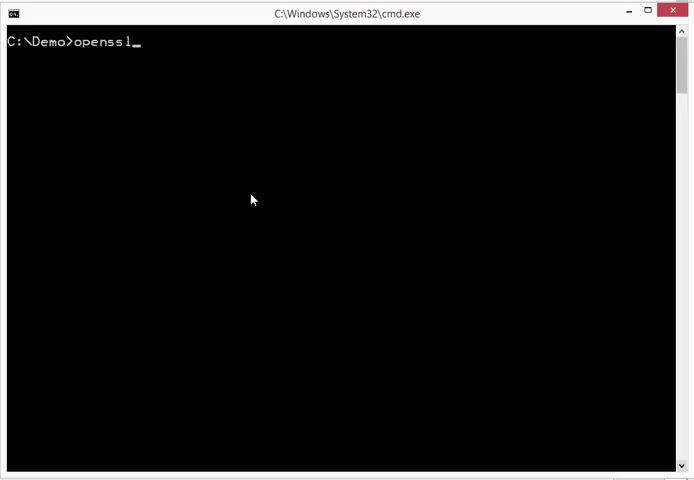
pyautogui.press('Return')
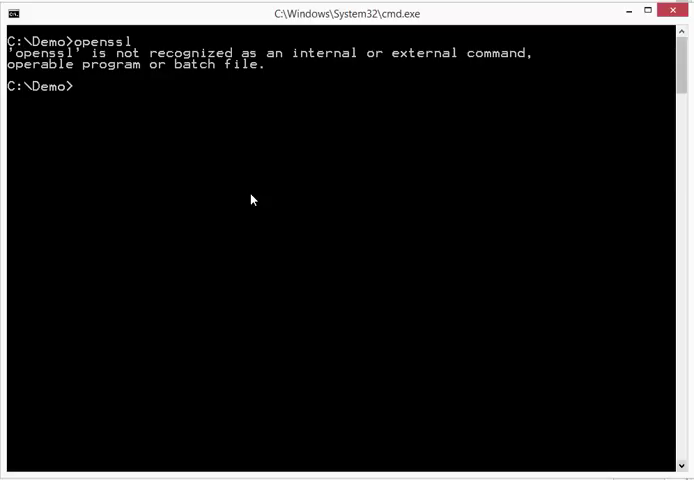
pyautogui.write('yu')
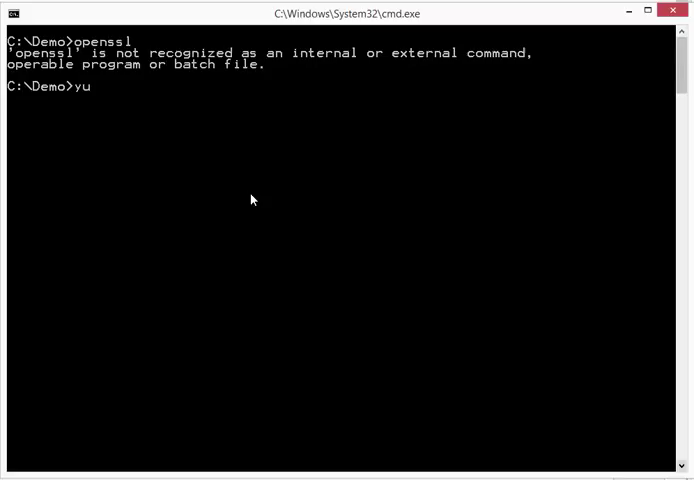
pyautogui.press('Backspace')
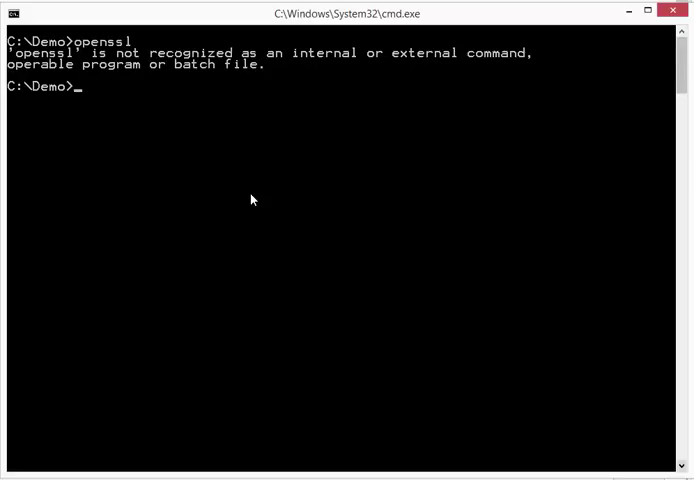
pyautogui.write('apt-get')
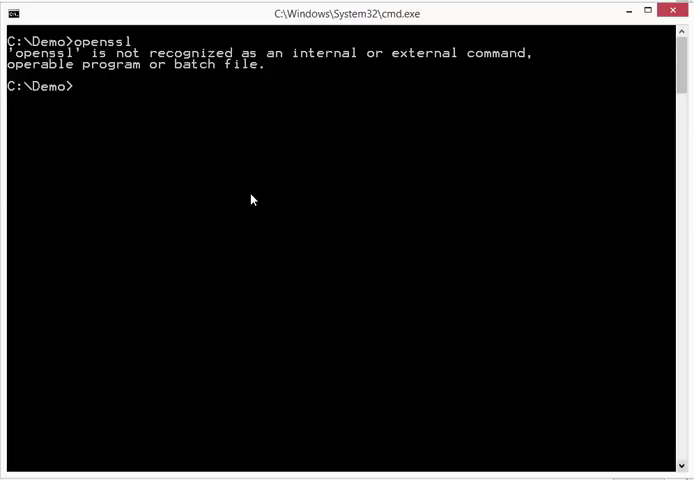
# Set OPENSSL_CONF=c:\OpenSSL-Win32\bin\openssl.cfg for this cmd session
pyautogui.write('set')
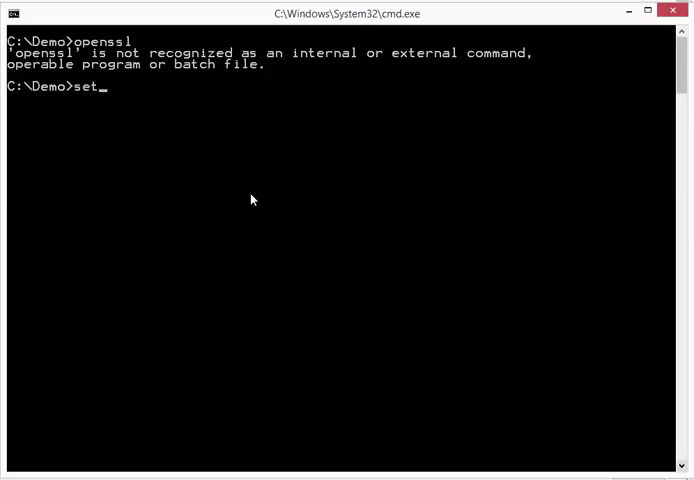
pyautogui.write('OPEN')
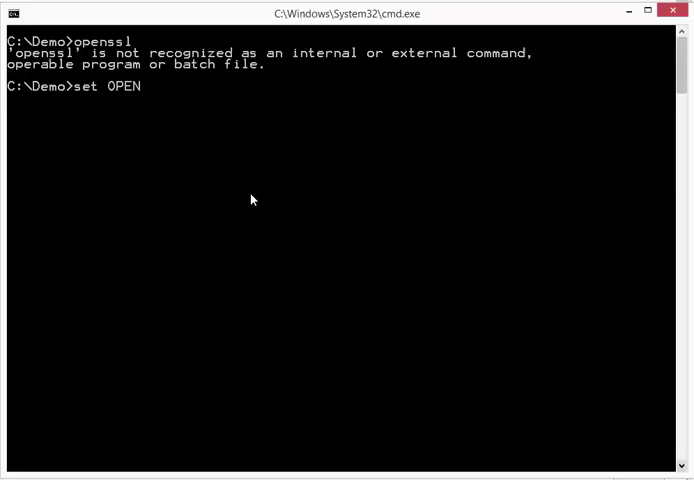
pyautogui.write('SS')
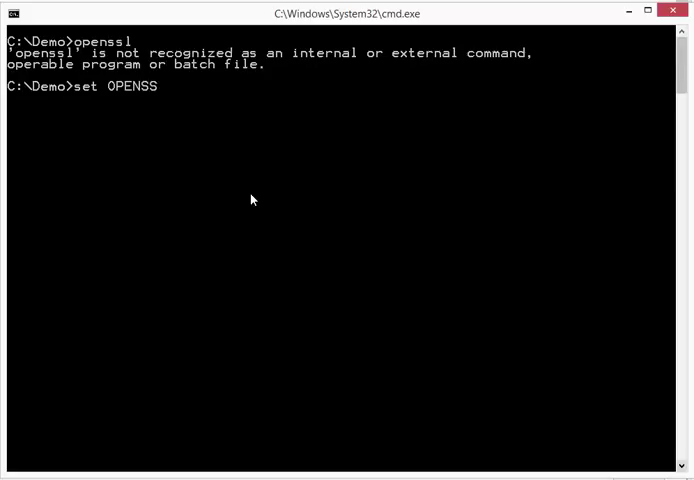
pyautogui.write('L_')
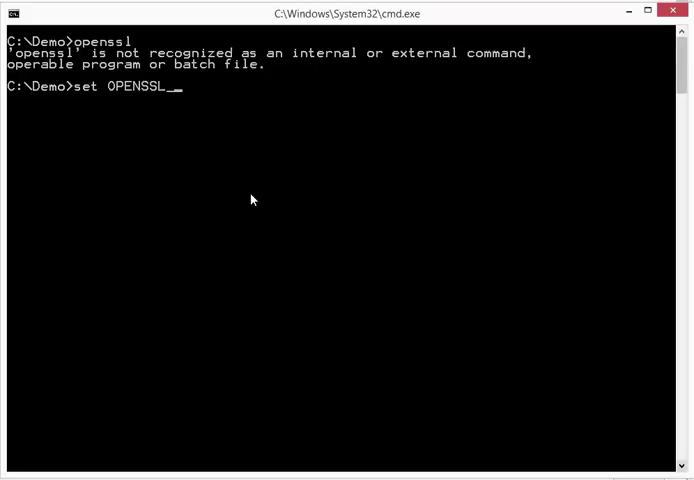
pyautogui.write('CONF')
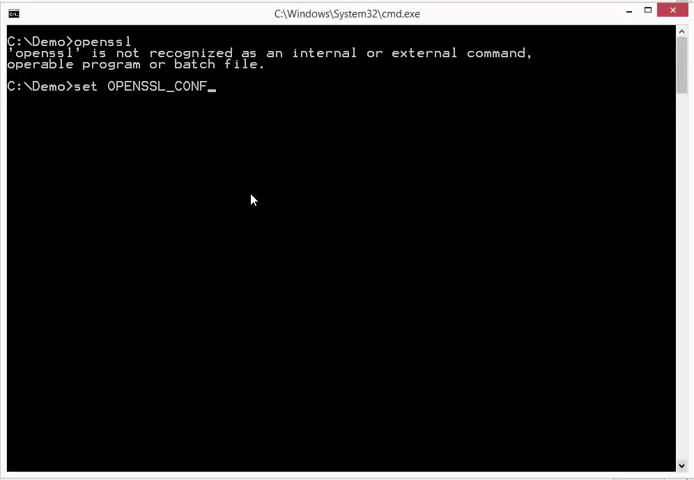
pyautogui.write('= c:')
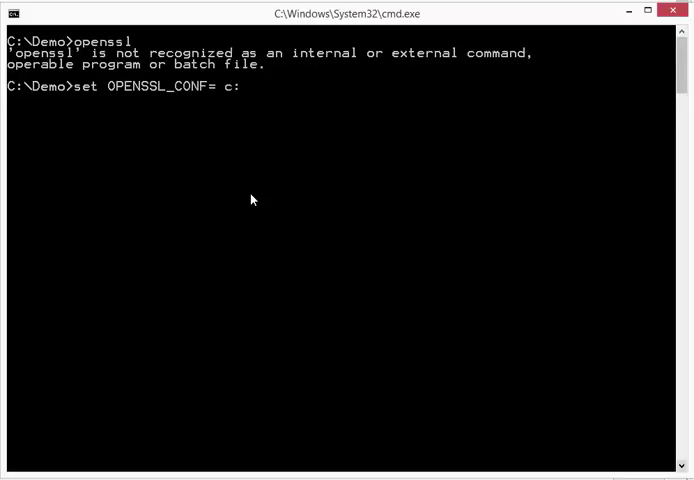
pyautogui.write('\\OpenSSL-Win32')
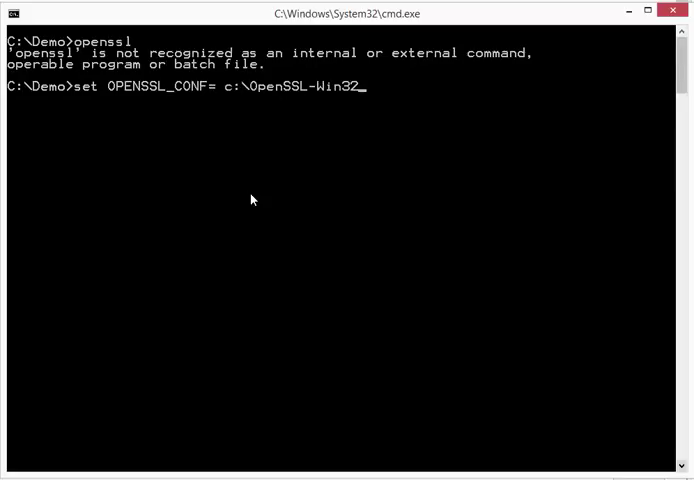
pyautogui.write('\\bin')
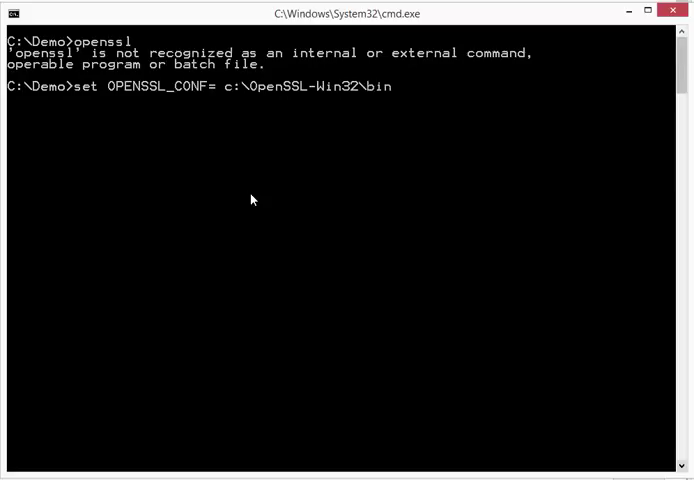
pyautogui.write('\\openssl.cfg')
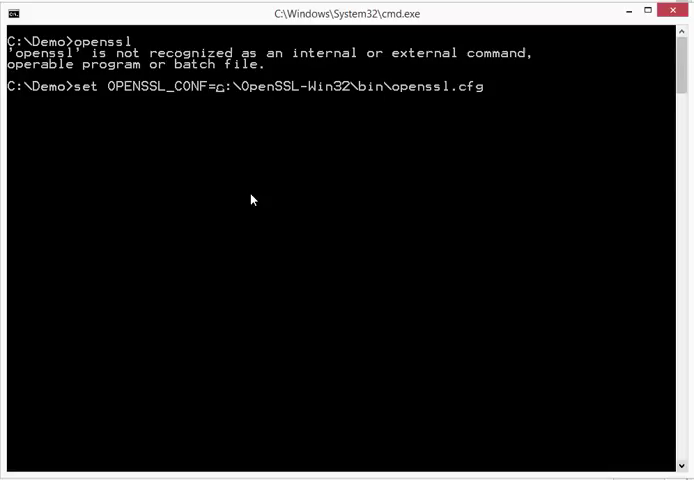
pyautogui.press('Return')
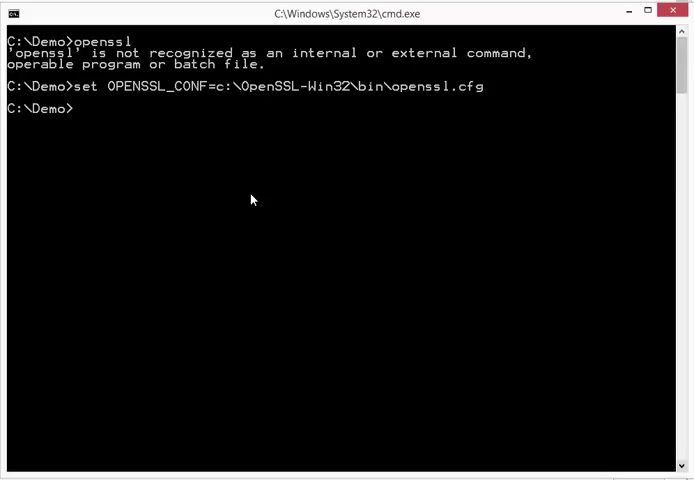
# Set RANDFILE=c:\Demo\.rnd for this cmd session
pyautogui.write('s')
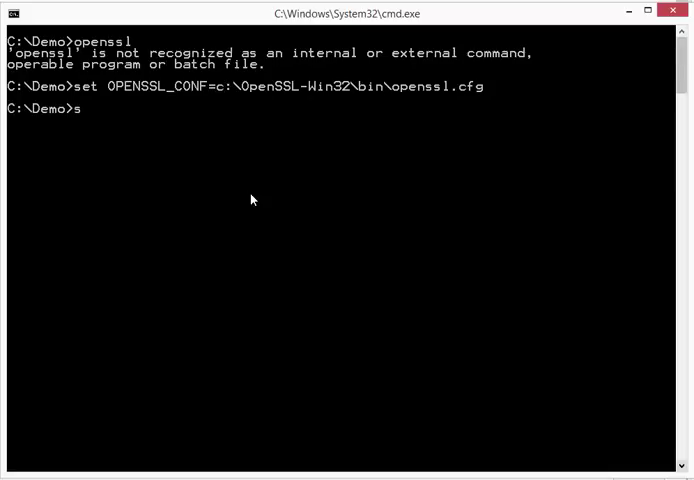
pyautogui.write('et RAND')
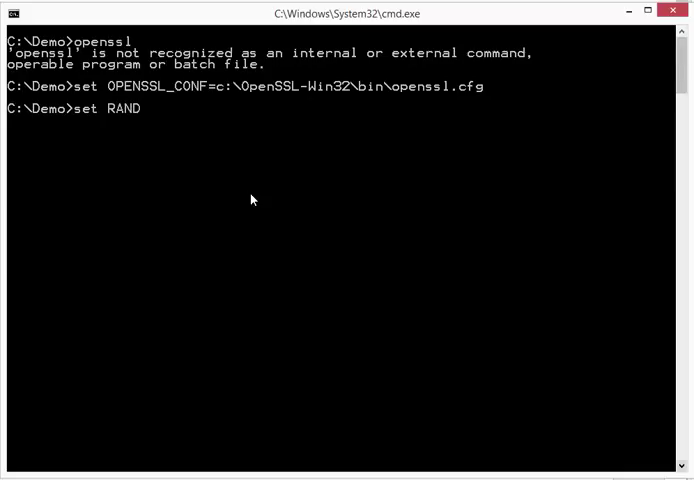
pyautogui.write('FILE')
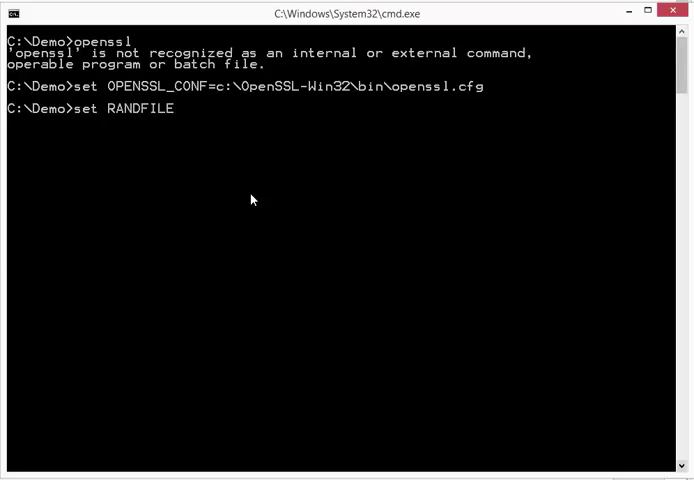
pyautogui.write('= c:\\DebugTraceNormal.log')
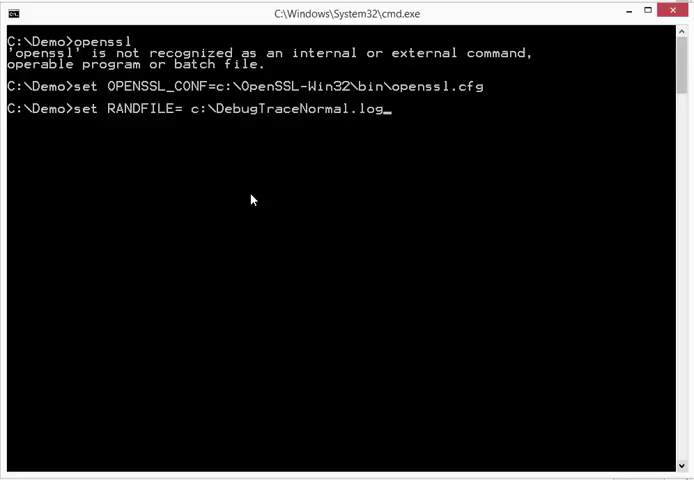
pyautogui.press('Backspace')
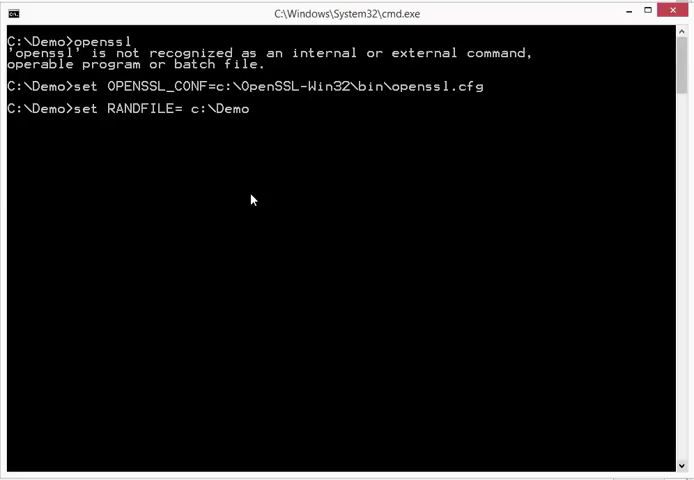
pyautogui.write('\\.rnd')
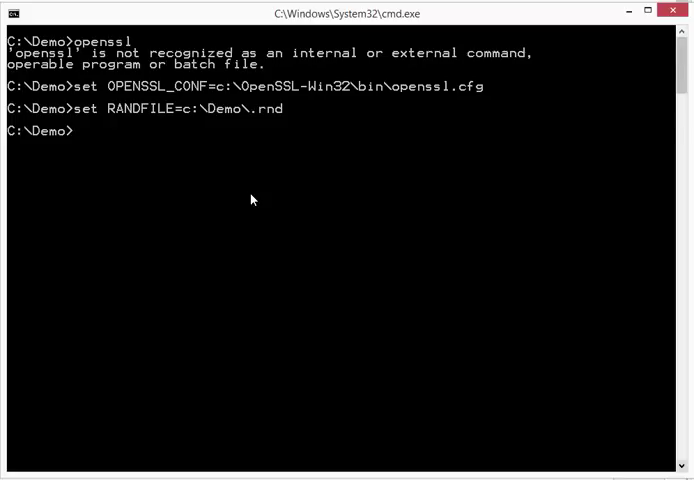
# Launch c:\OpenSSL-Win32\bin\openssl.exe to reach the interactive OpenSSL> prompt
pyautogui.write('c:\\OpenSSL-Win32')
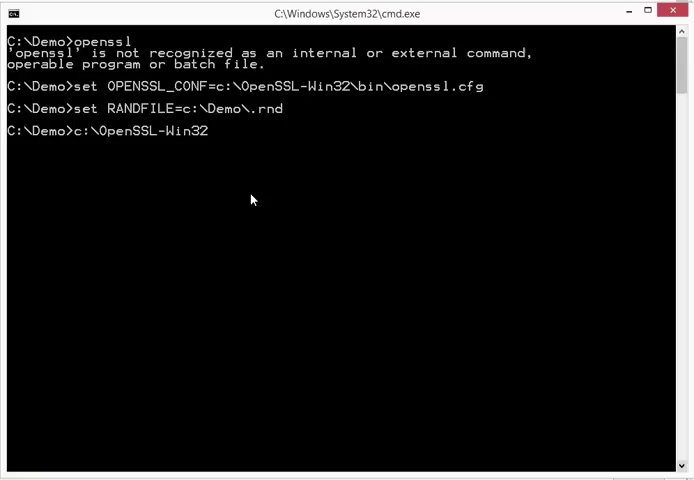
pyautogui.write('\\bin\\ope')
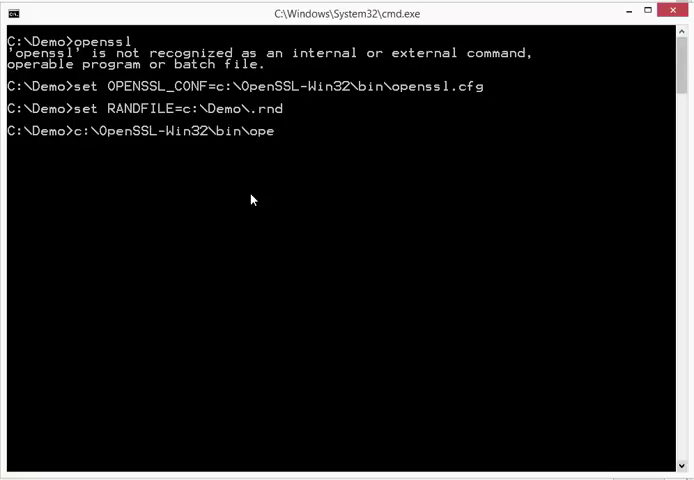
pyautogui.press('Return')
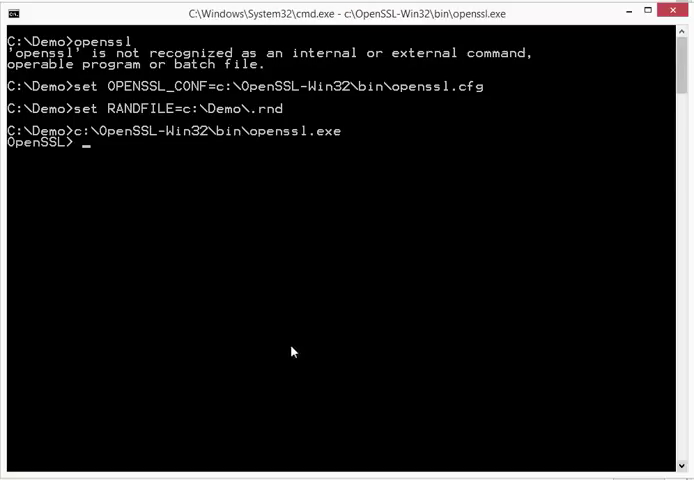
pyautogui.moveTo(556, 348)
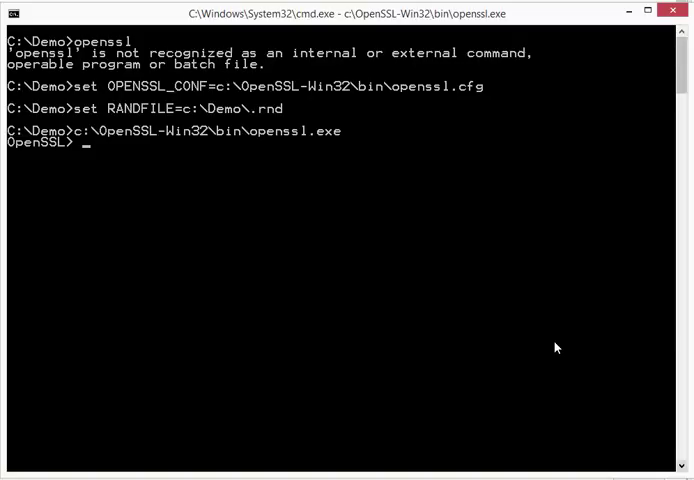
# Generate a 4096-bit DES3-protected RSA key with genrsa -out ca.key 4096 -des3
pyautogui.write('genr')
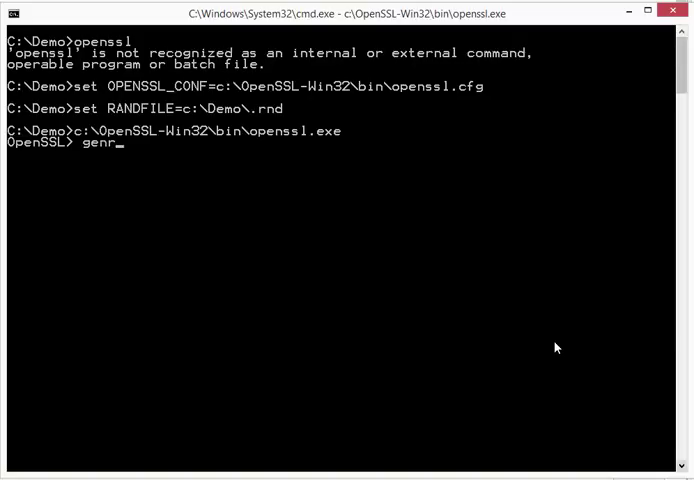
pyautogui.write('sa')
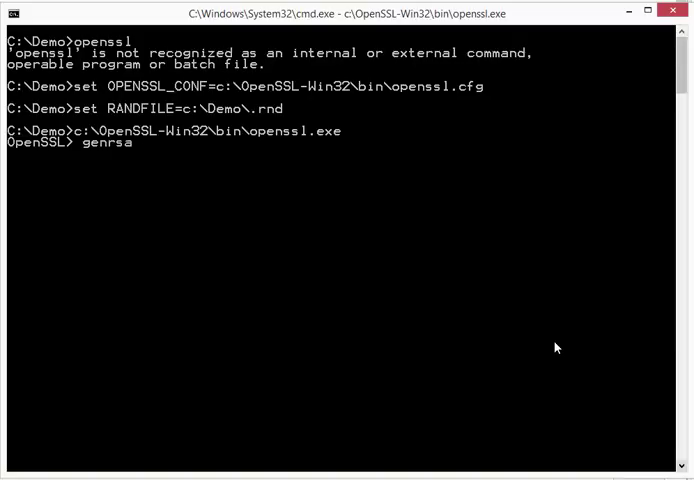
pyautogui.write('-out c')
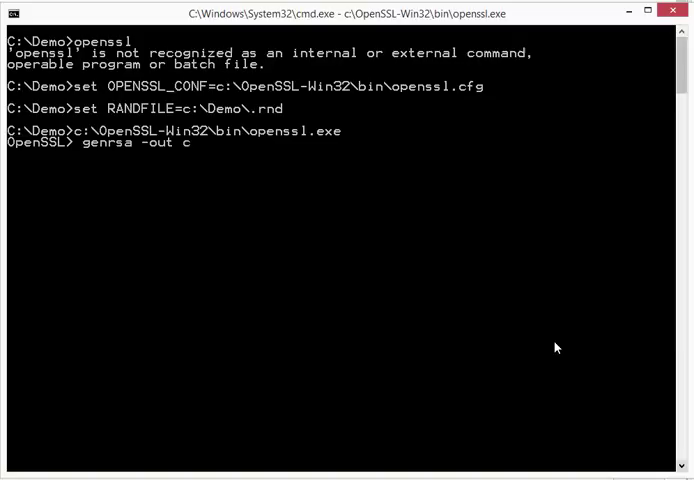
pyautogui.write('a.key')
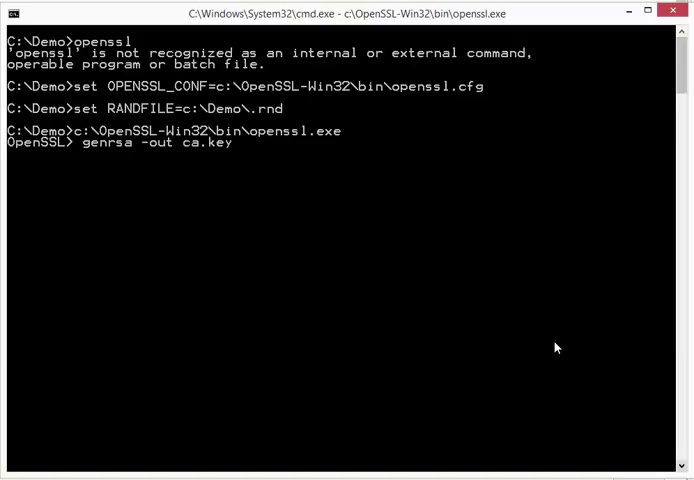
pyautogui.write('40')
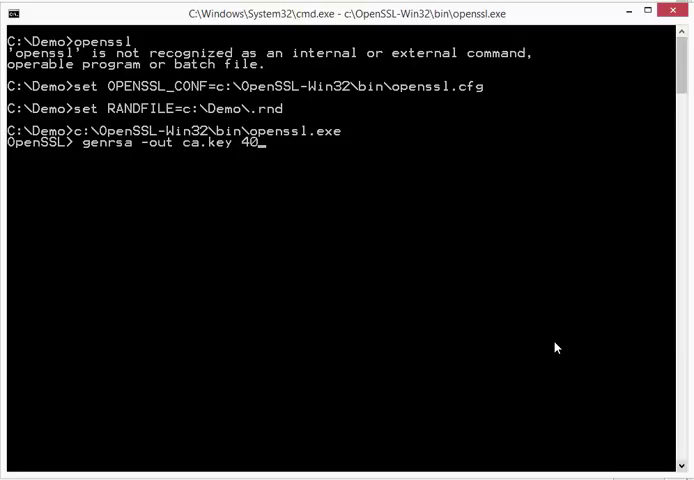
pyautogui.write('96')
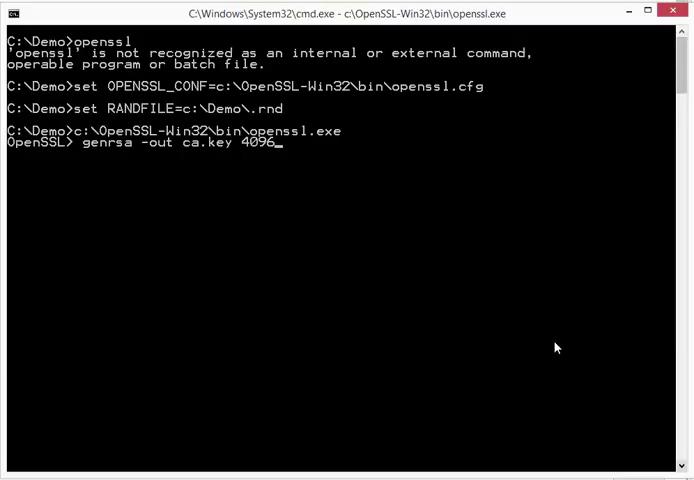
pyautogui.write('-des')
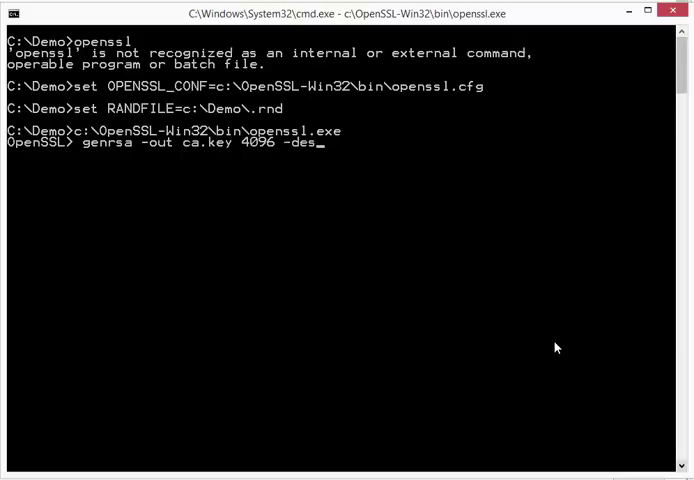
pyautogui.write('3')
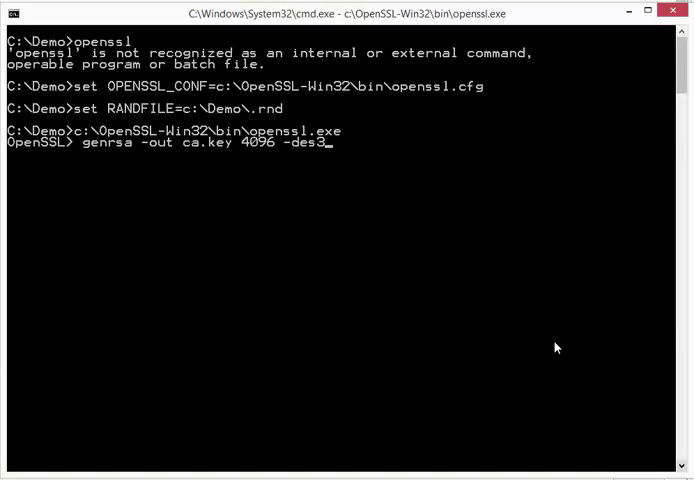
pyautogui.press('Backspace')
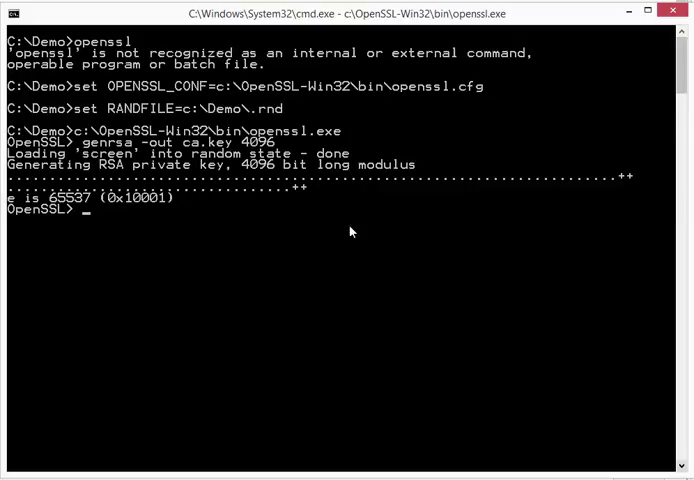
pyautogui.moveTo(472, 396)
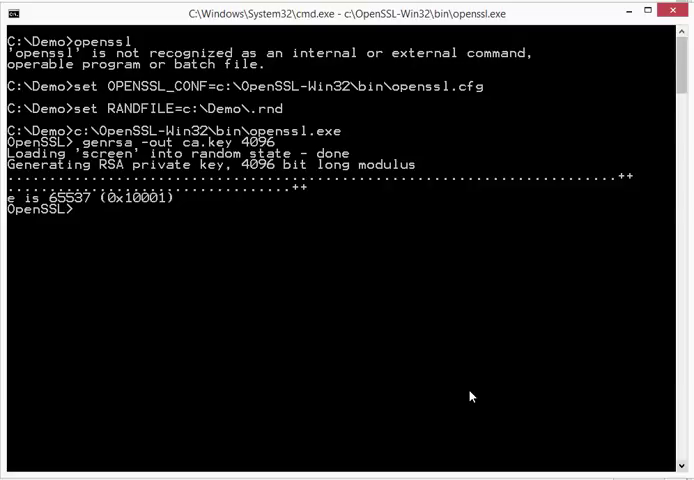
# Start the self-signed root certificate with req -new -x509 -days 1826 -key ca.key -out ca.crt
pyautogui.write('req')
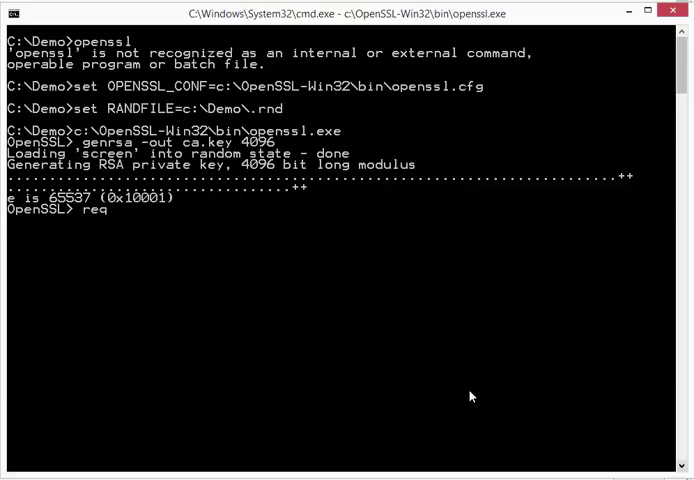
pyautogui.write('-ne')
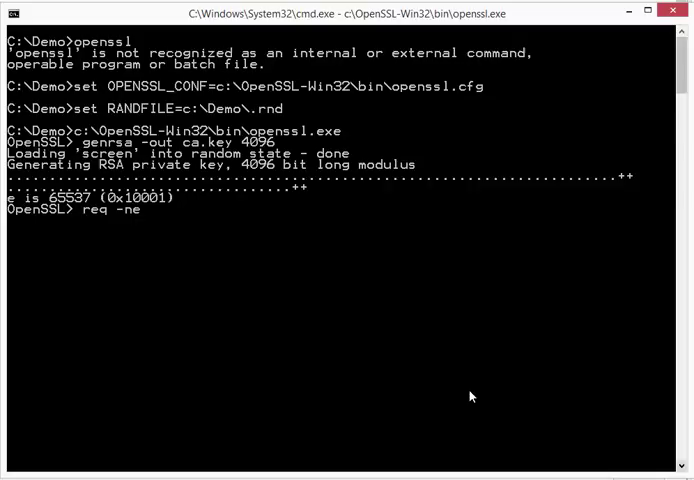
pyautogui.write('w -x')
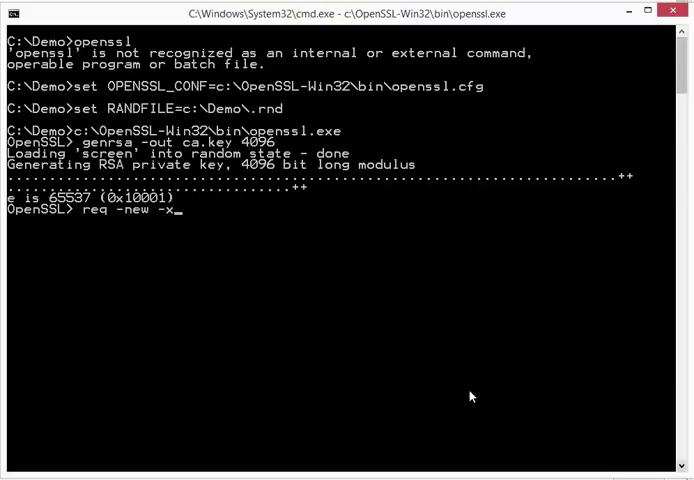
pyautogui.write('509')
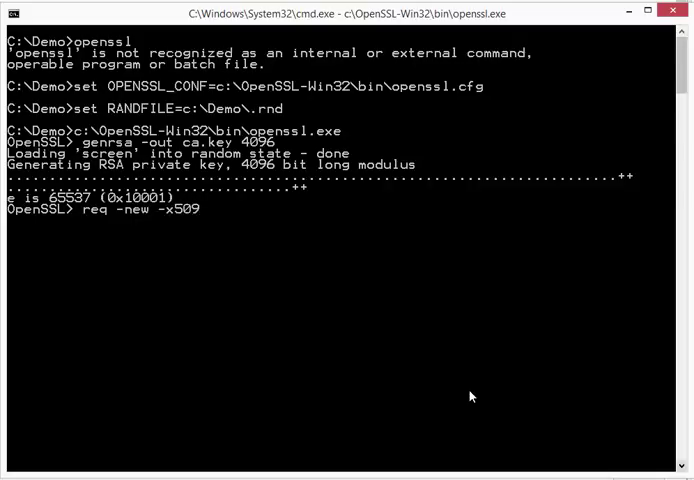
pyautogui.write('-day')
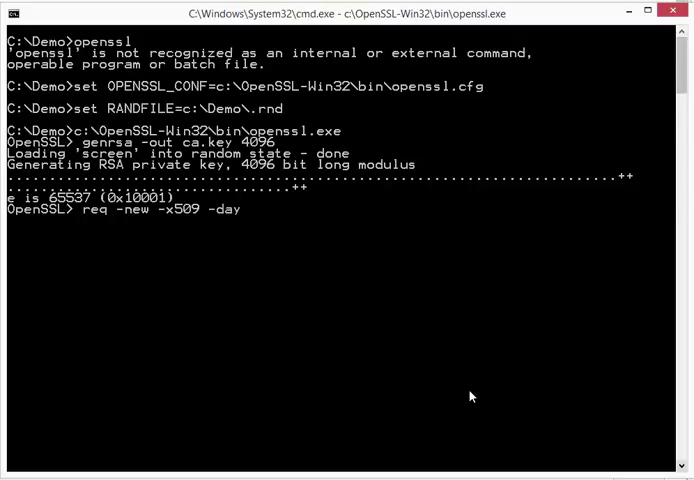
pyautogui.write('s')
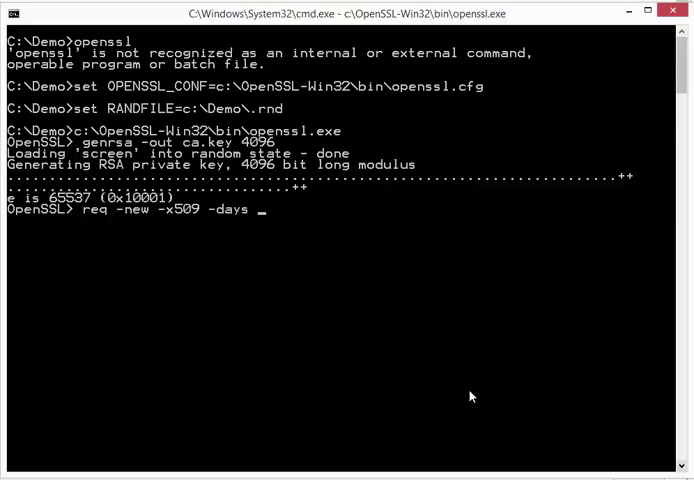
pyautogui.write('1')
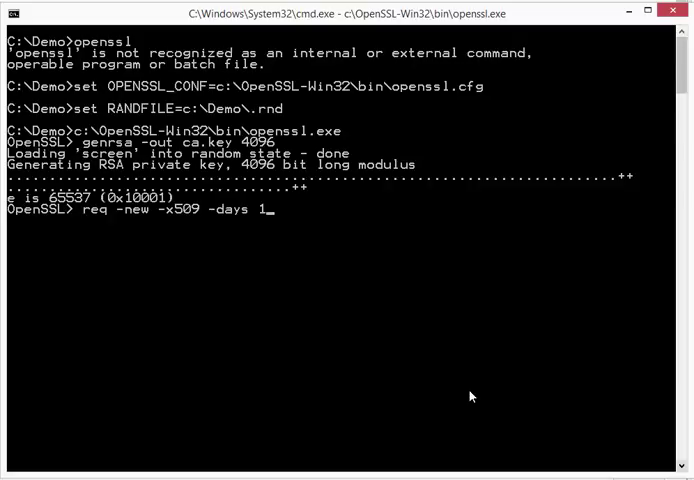
pyautogui.write('826')
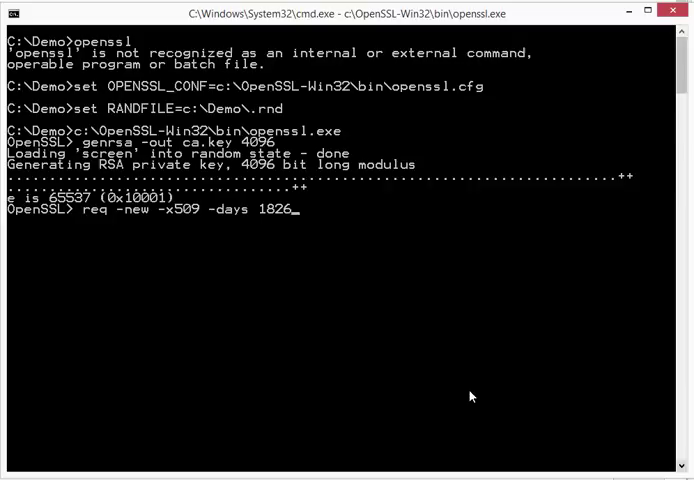
pyautogui.write('-k')
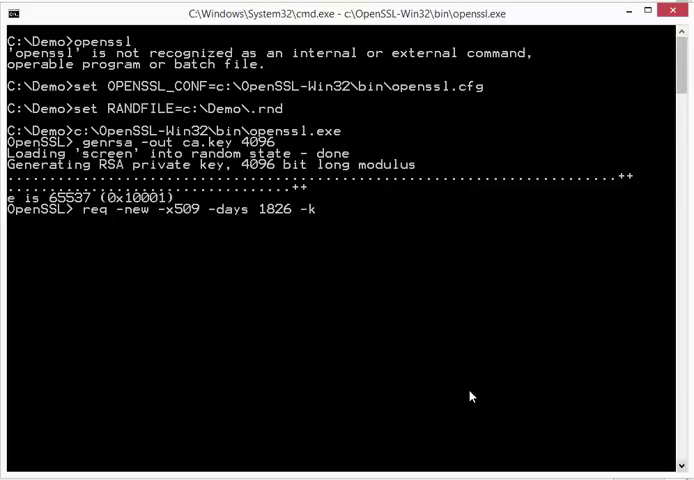
pyautogui.write('ey ca')
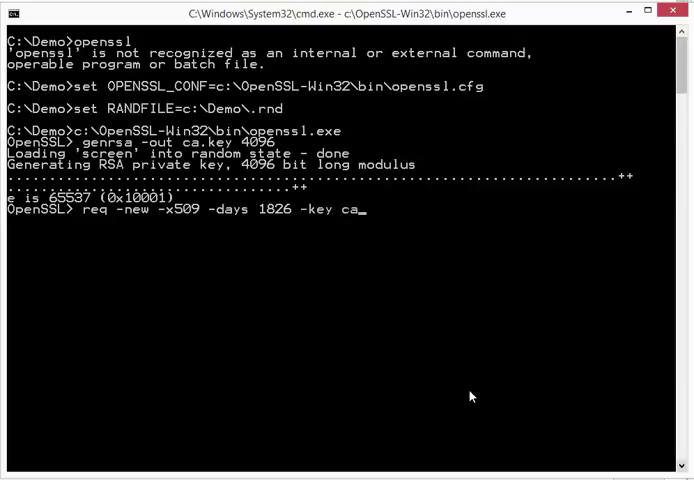
pyautogui.write('key')
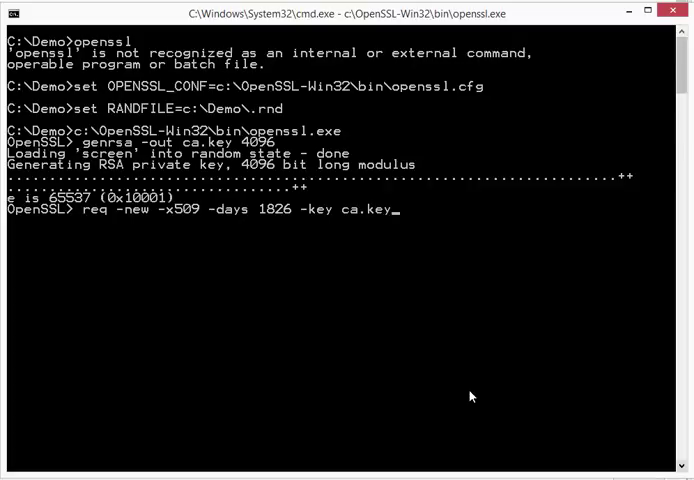
pyautogui.write('-out')
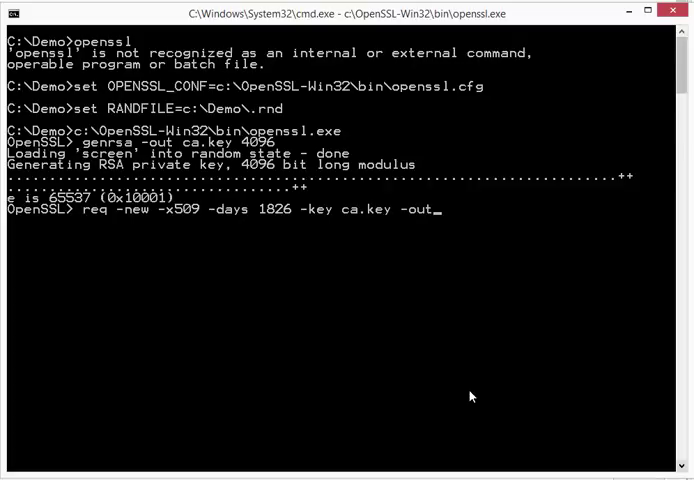
pyautogui.write('ca')
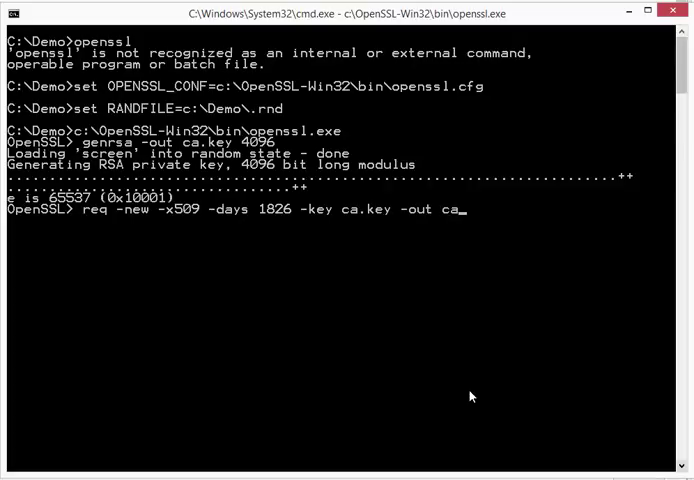
pyautogui.write('crt')
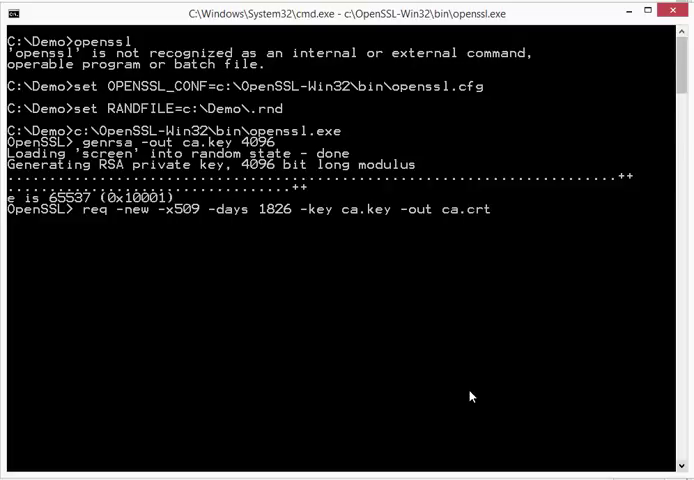
pyautogui.press('Return')
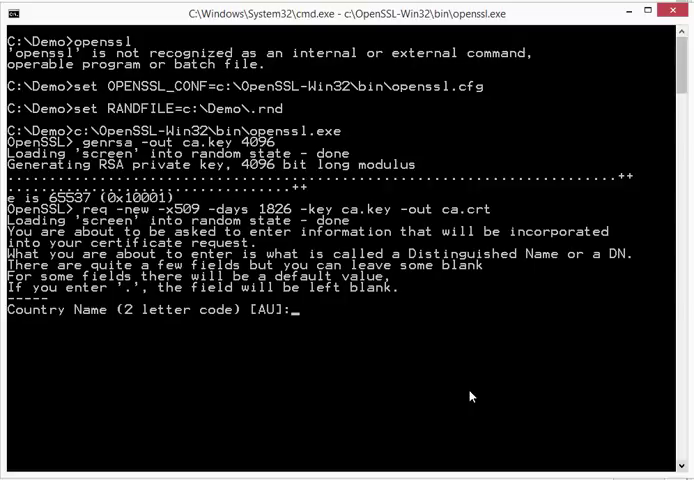
# Answer the subject prompts: country BE, Brussels, organization Didier Stevens Labs, blank organizational unit
pyautogui.write('BE')
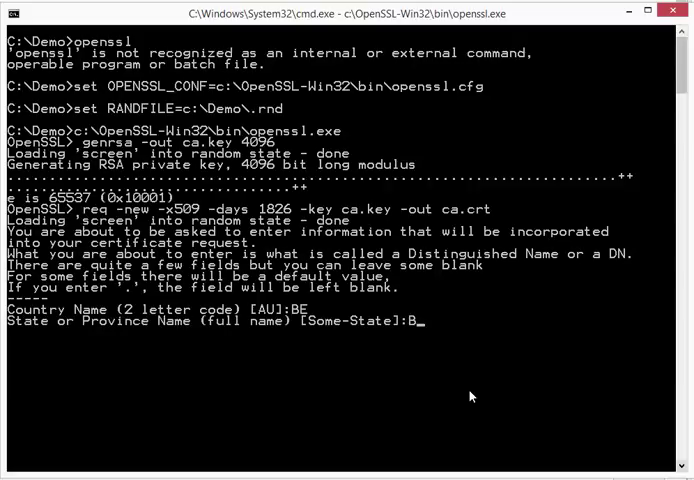
pyautogui.write('russels')
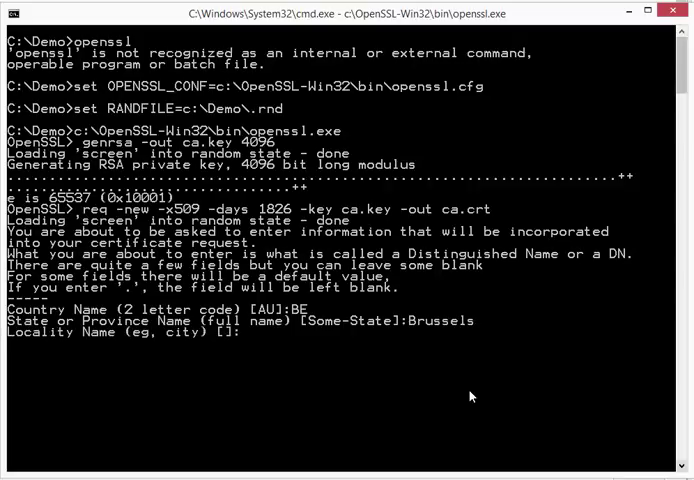
pyautogui.write('Brusse')
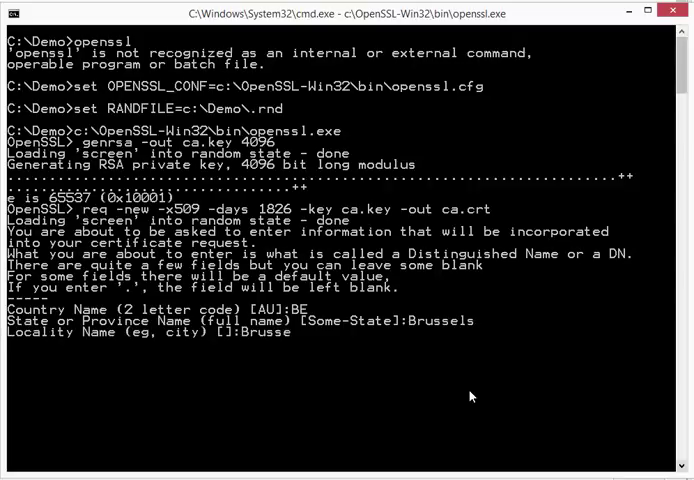
pyautogui.press('Return')
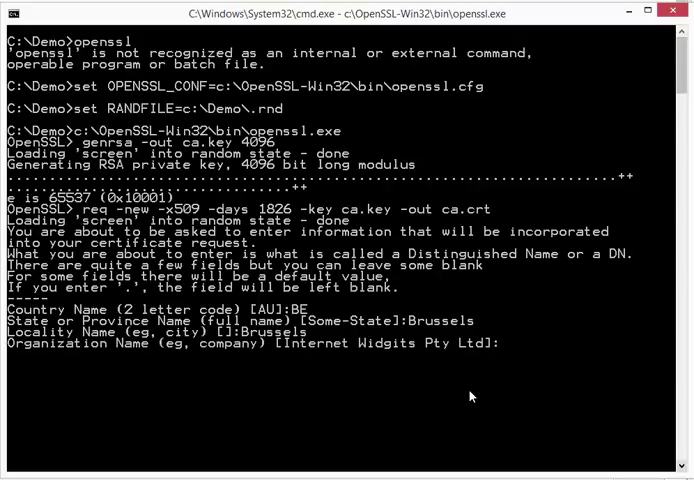
pyautogui.write('D')
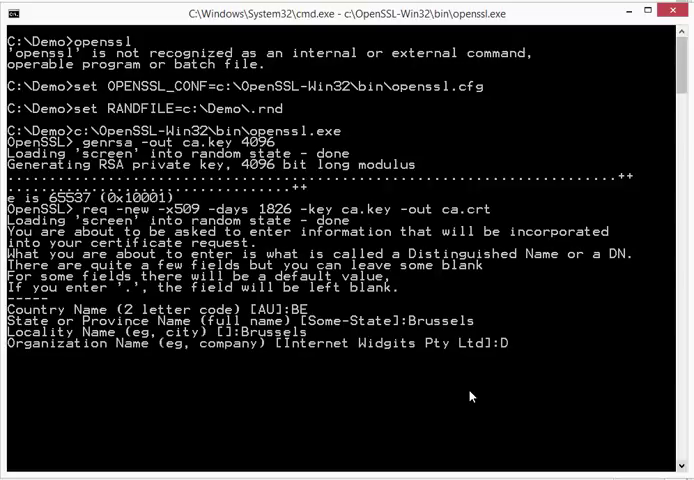
pyautogui.write('idier Stevens Labs')
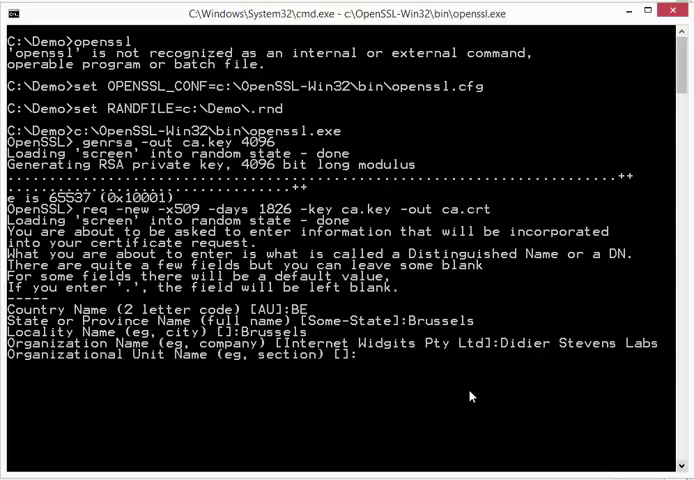
pyautogui.press('Return')
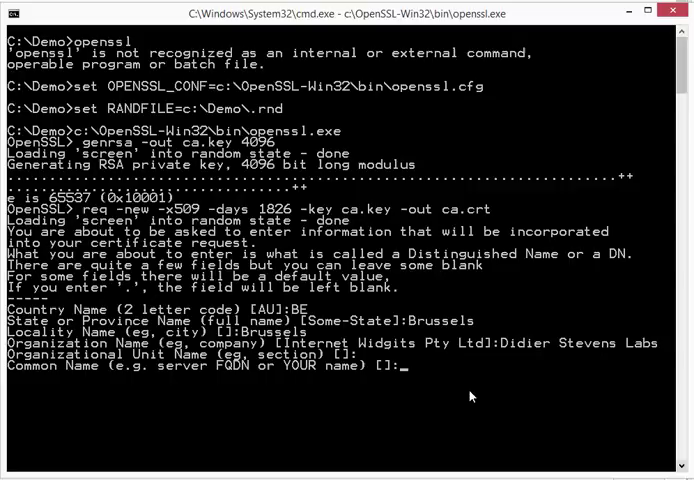
pyautogui.write('didie')
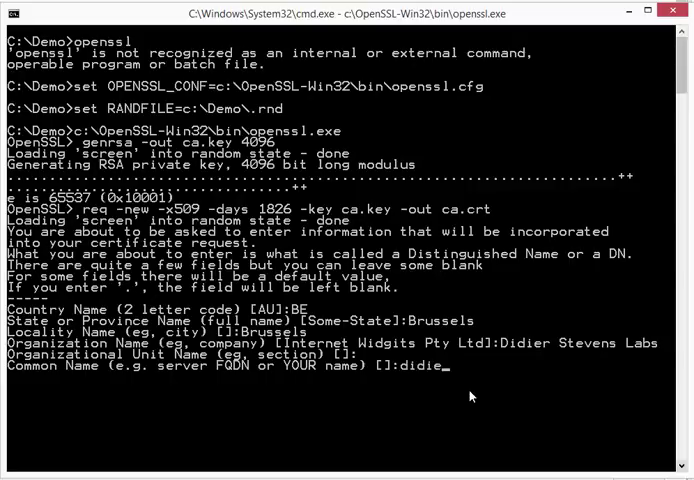
pyautogui.write('rstevenslabs')
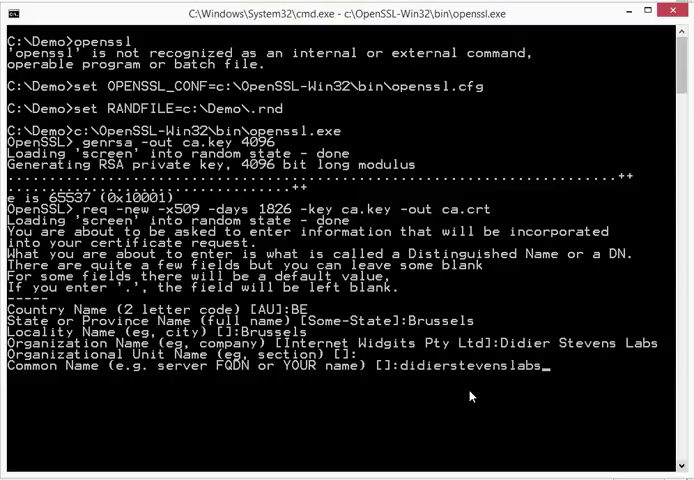
pyautogui.write('.com')
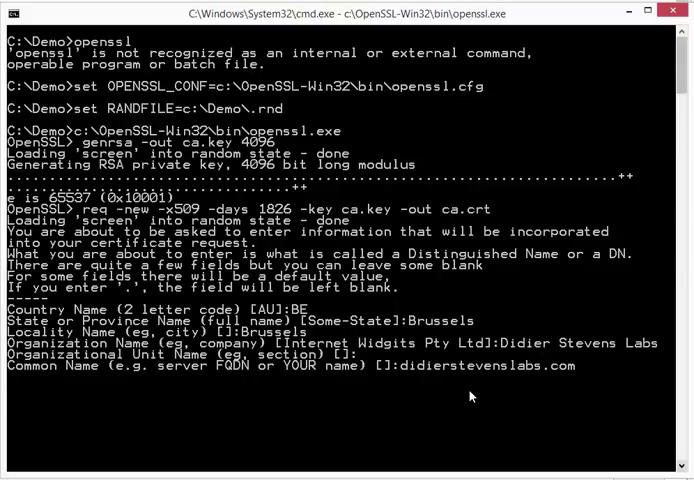
pyautogui.press('Return')
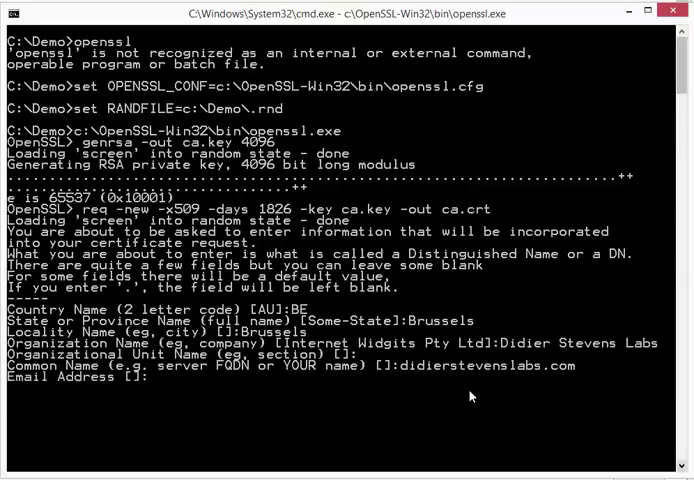
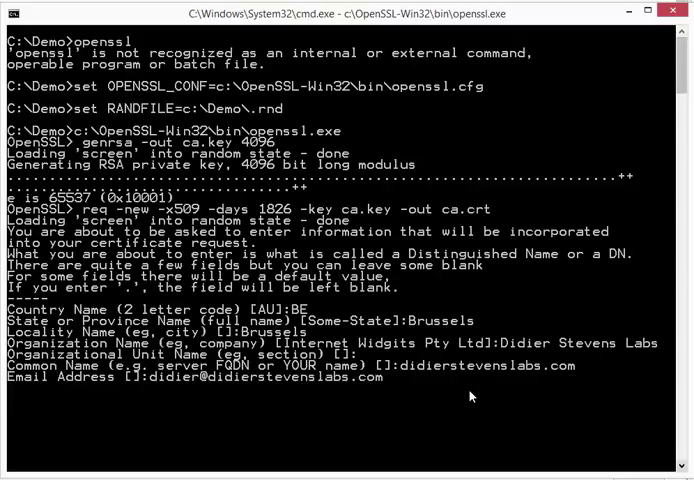
pyautogui.press('Return')
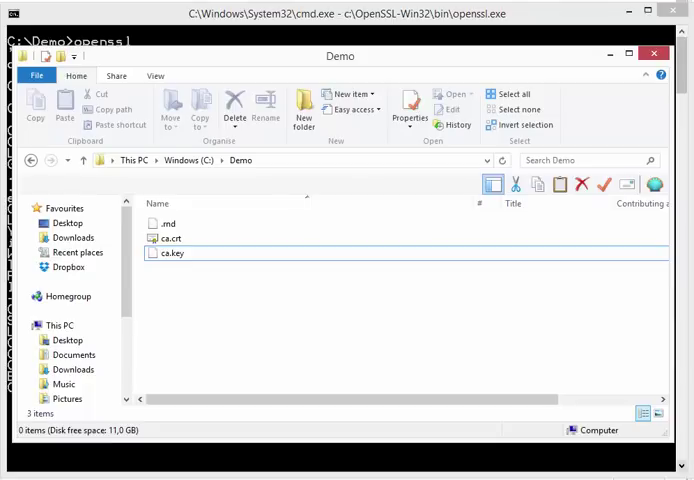
pyautogui.click(172, 238)
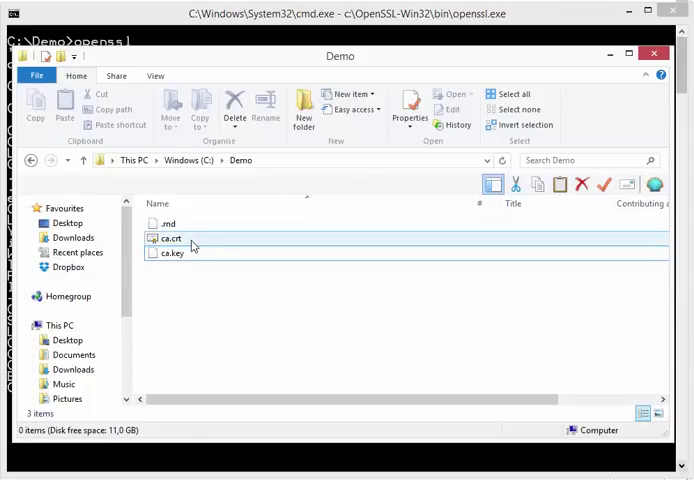
pyautogui.click(172, 252)
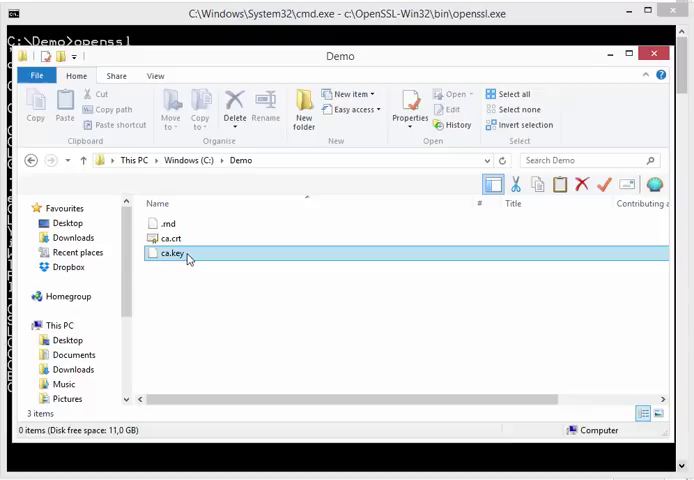
pyautogui.moveTo(184, 258)
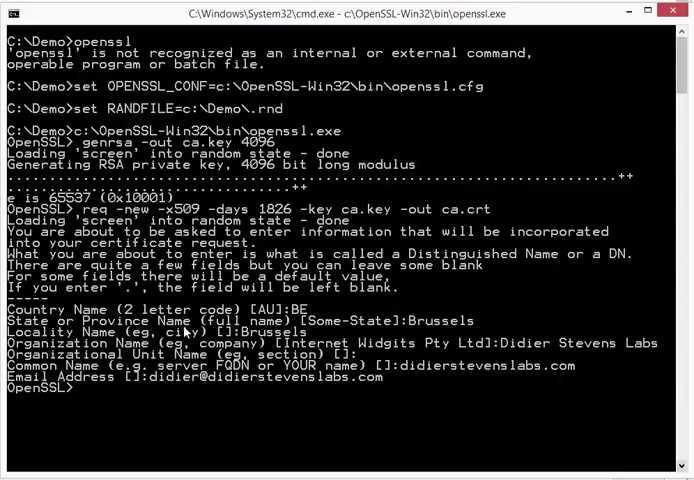
# Generate the intermediate 4096-bit RSA key with genrsa -out ia.key 4096
pyautogui.write('genrsa -out')
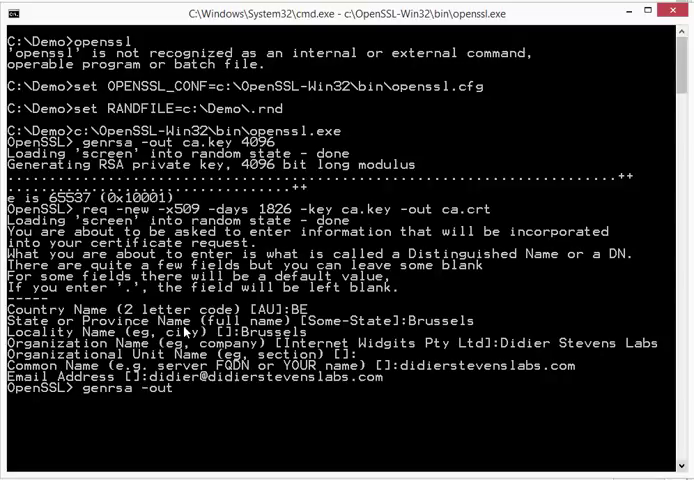
pyautogui.write('ia')
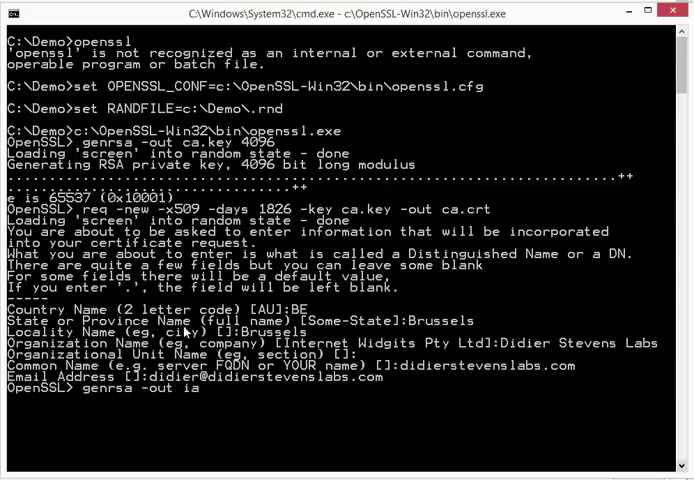
pyautogui.write('.k')
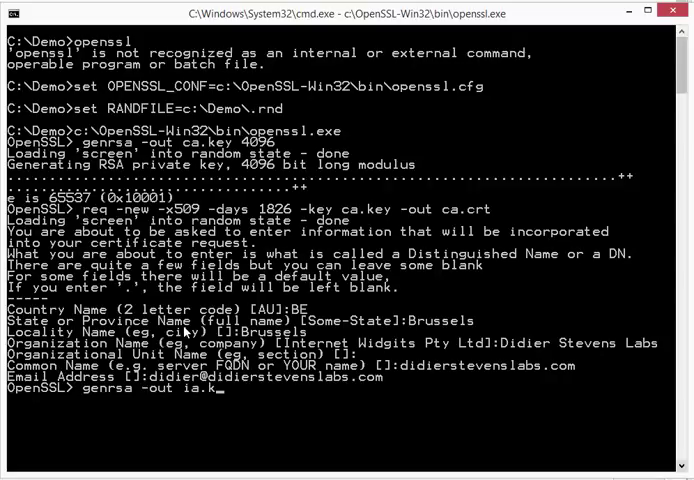
pyautogui.write('ey')
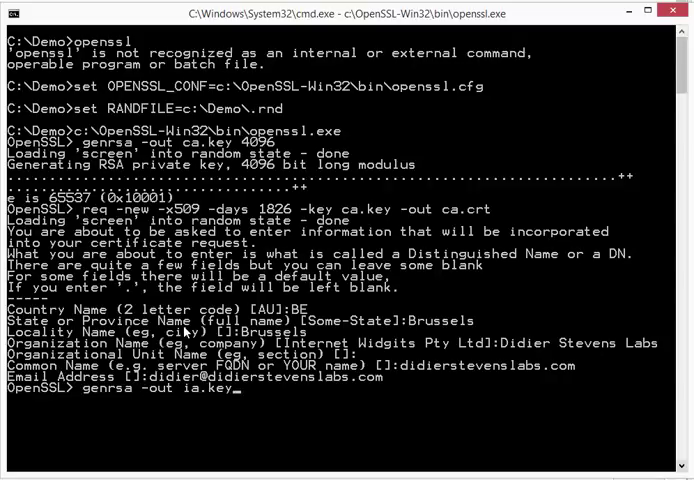
pyautogui.write('4096')
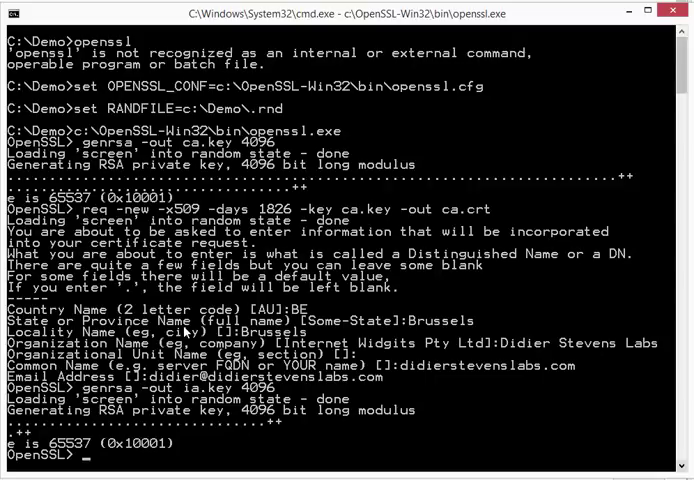
# Start the intermediate request with req -new -key ia.key -out ia.csr
pyautogui.write('req')
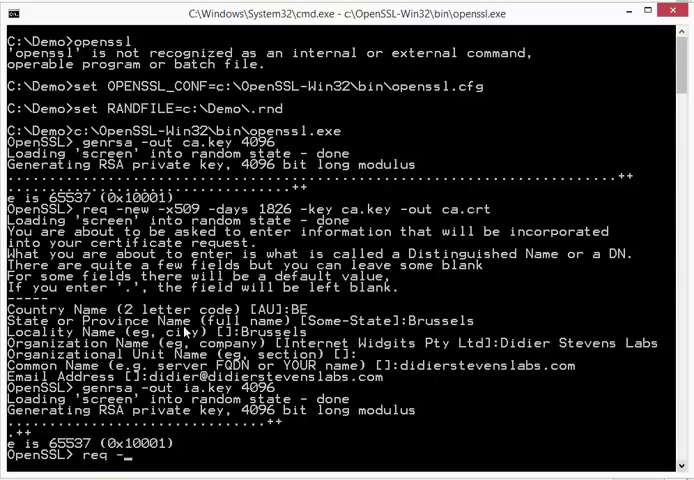
pyautogui.write('-new')
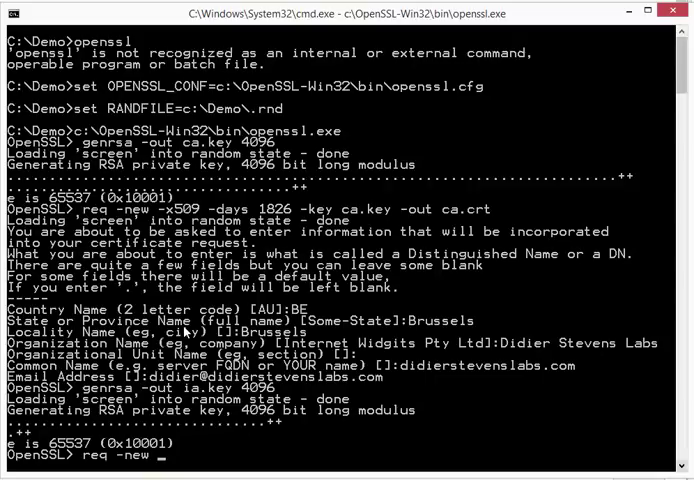
pyautogui.write('-k')
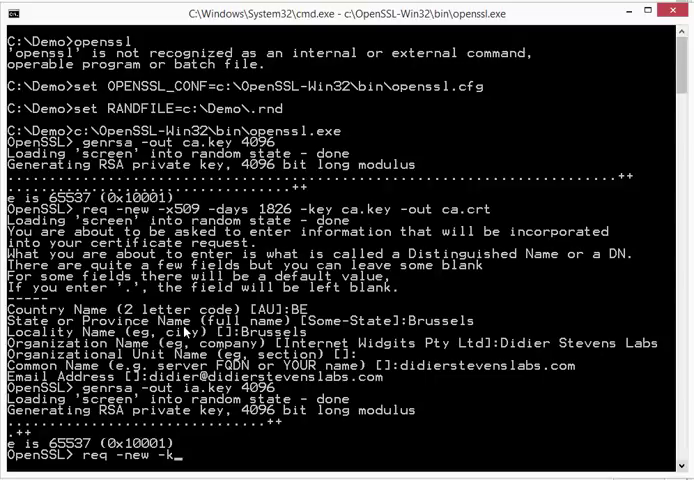
pyautogui.write('ey ia')
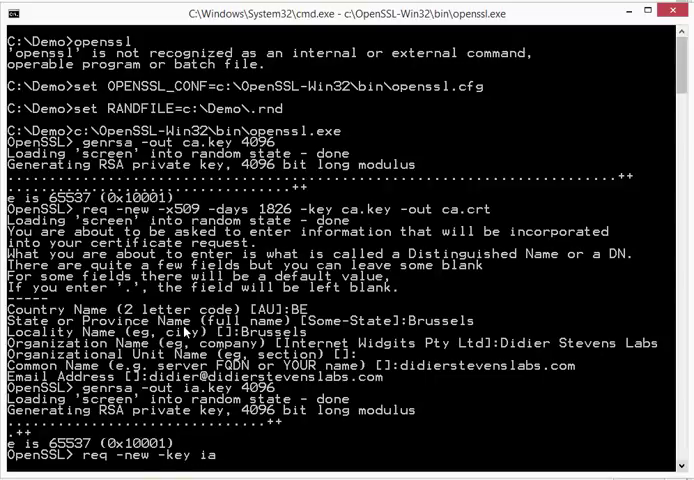
pyautogui.write('.key')
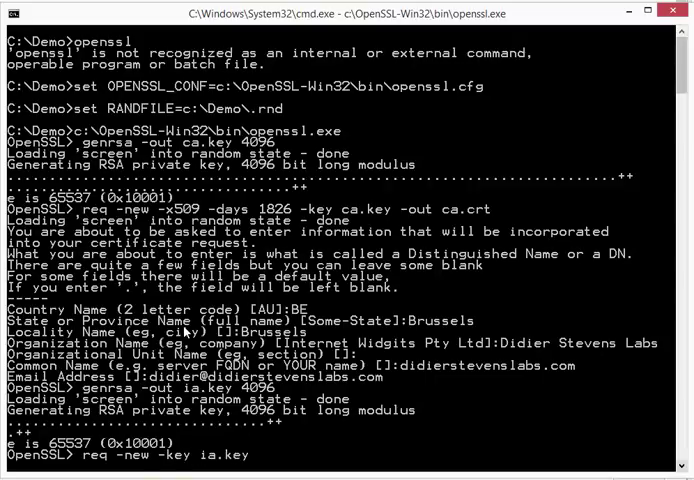
pyautogui.write('-out')
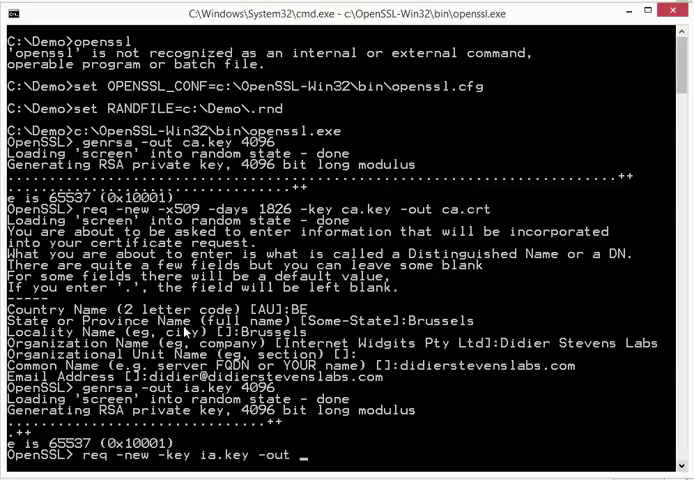
pyautogui.write('ia.c')
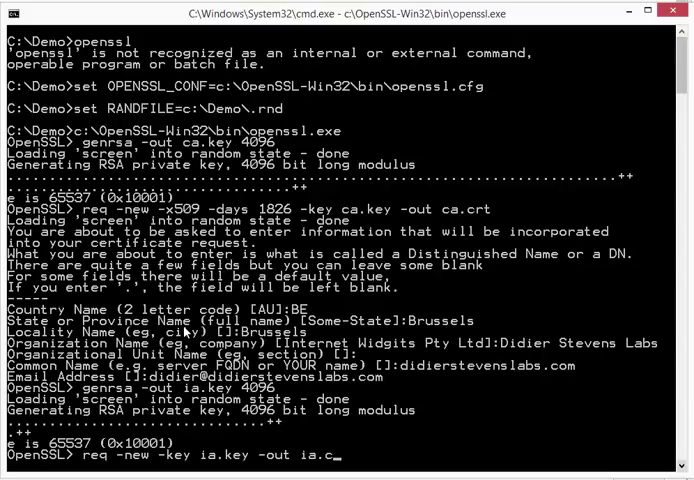
pyautogui.write('sr')
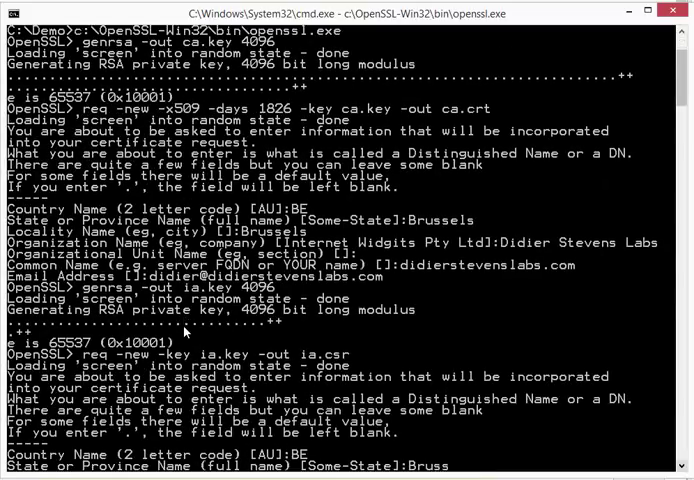
pyautogui.scroll(-3)
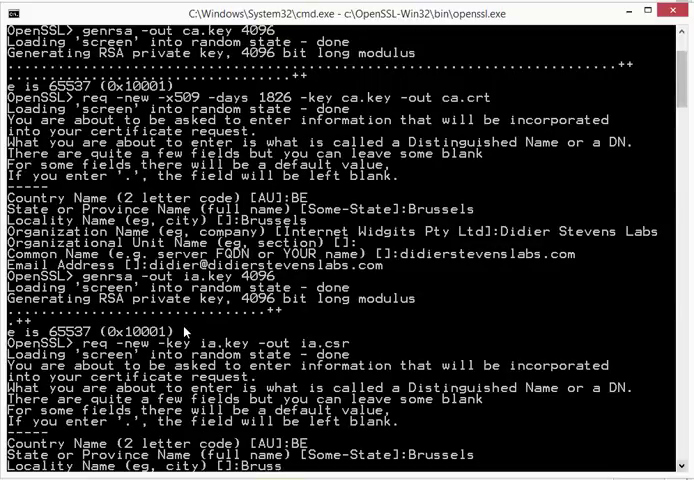
pyautogui.scroll(-3)
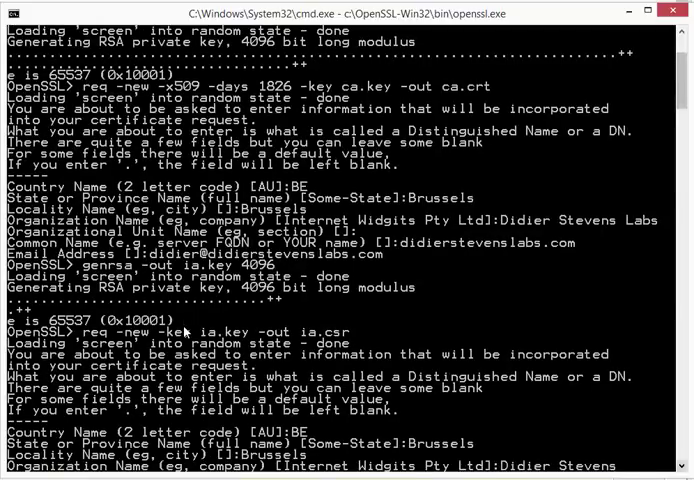
pyautogui.scroll(-3)
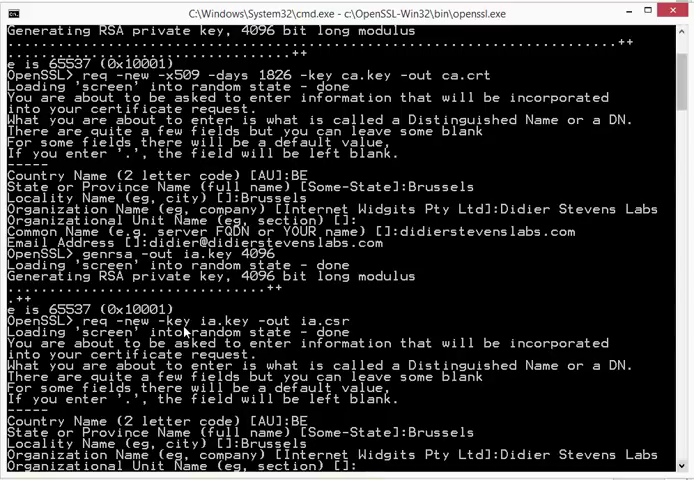
pyautogui.write('Code Signing')
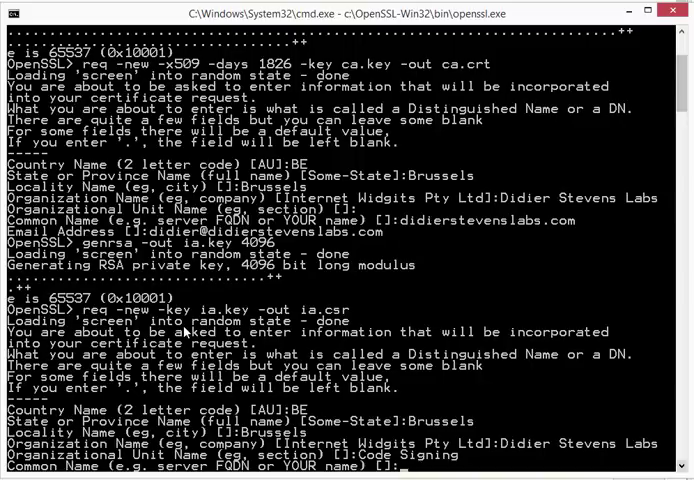
pyautogui.write('codesigning.didierstevensla')
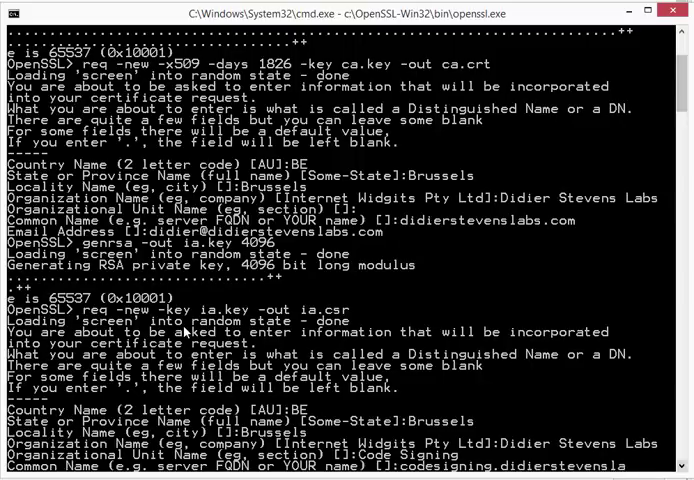
pyautogui.scroll(-3)
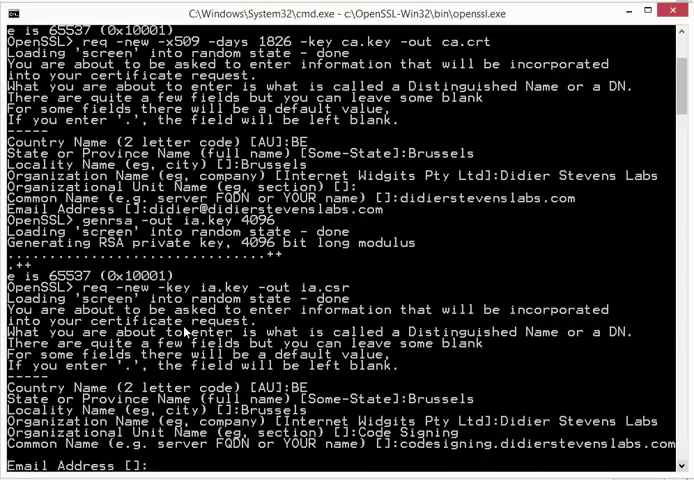
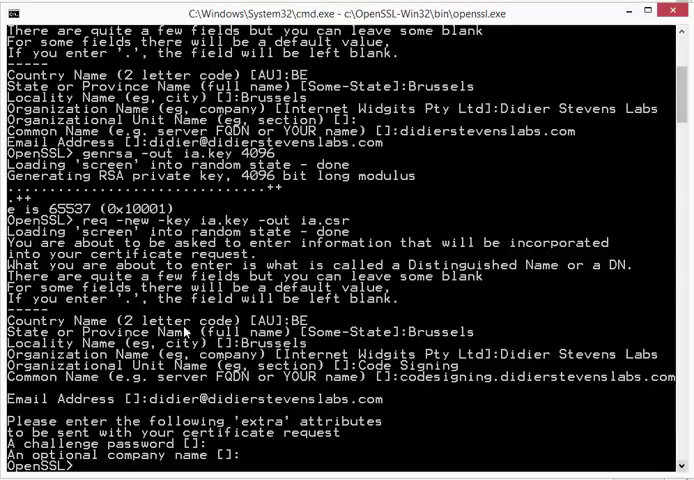
# Sign ia.csr with x509 -req -days 730 -CA ca.crt -CAkey ca.key -set_serial 01 -out ia.crt
pyautogui.write('x')
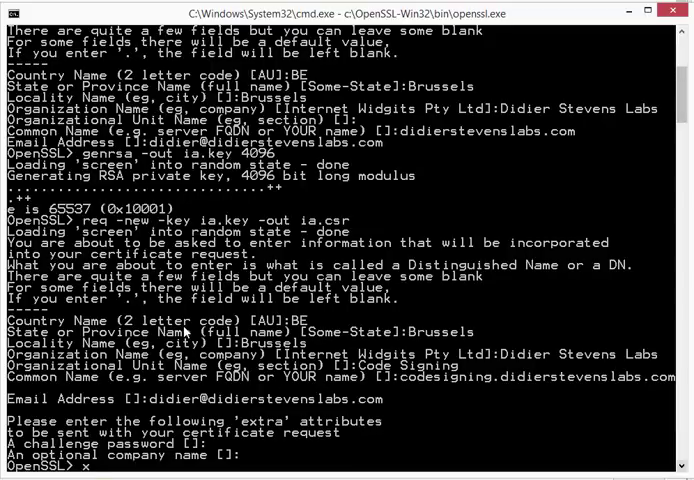
pyautogui.write('x509 -')
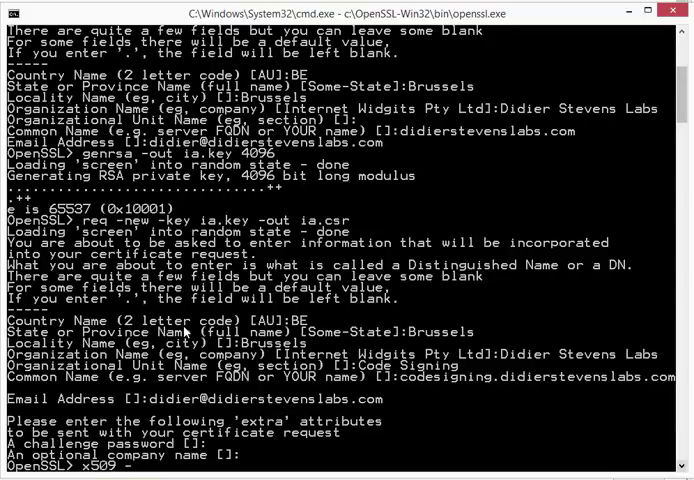
pyautogui.write('-req')
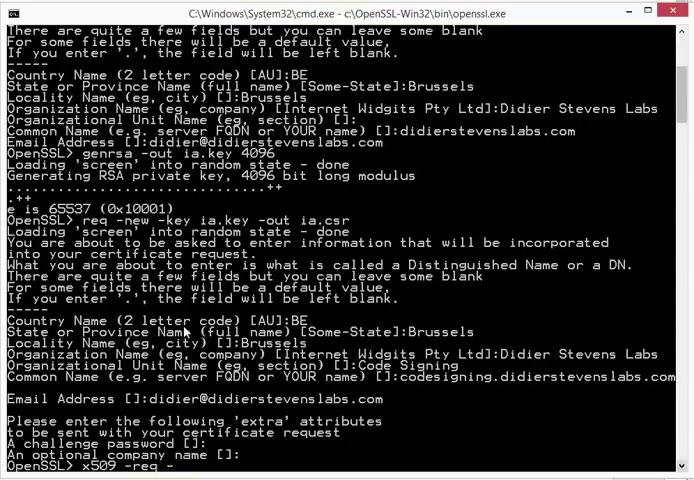
pyautogui.write('-days')
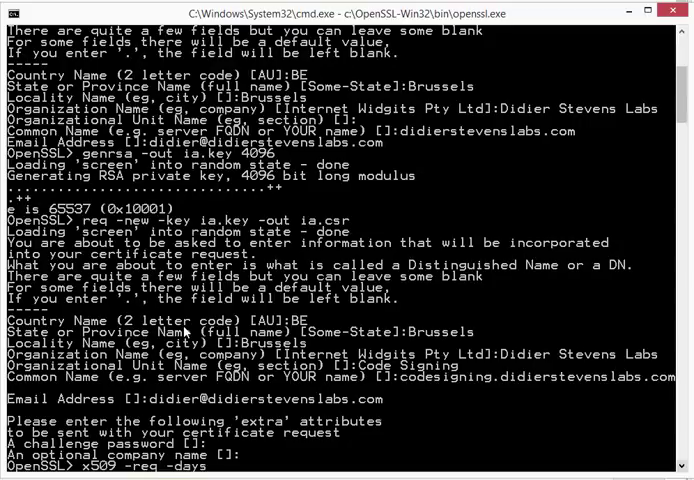
pyautogui.write('7')
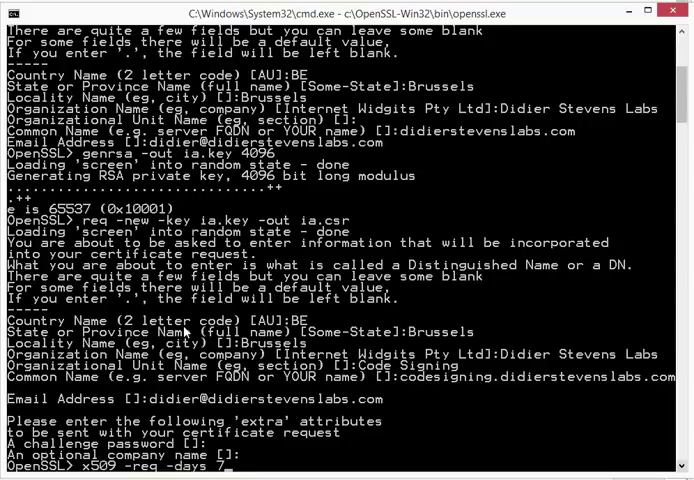
pyautogui.write('30')
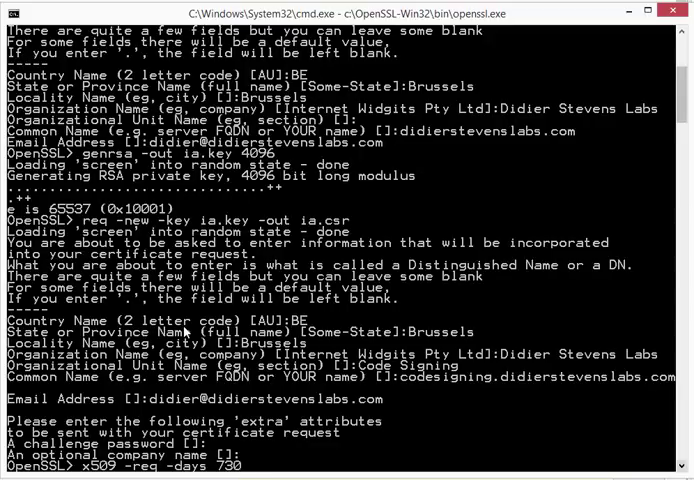
pyautogui.write('-in')
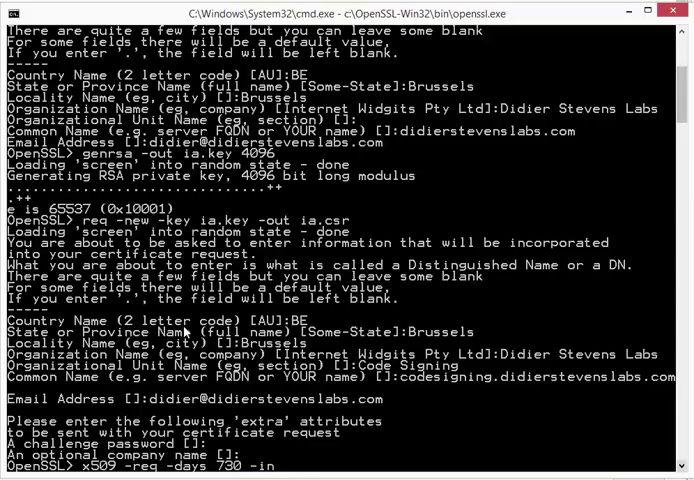
pyautogui.write('ia.csr')
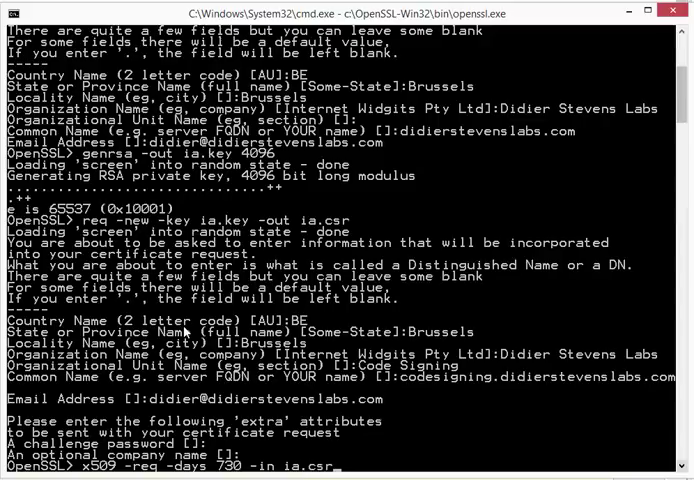
pyautogui.write('-CA')
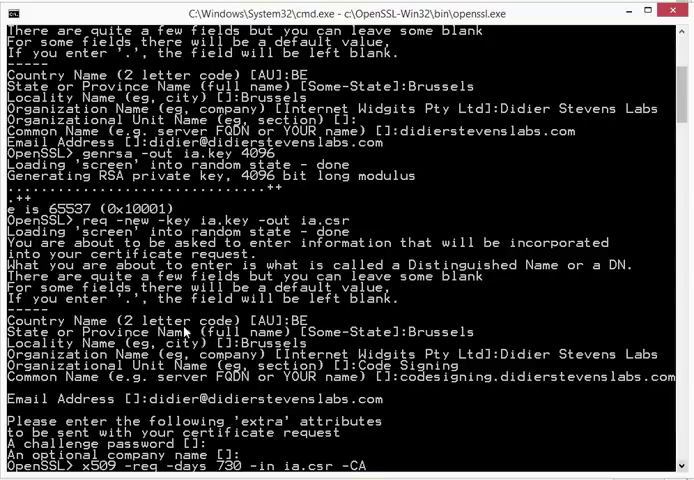
pyautogui.write('ca')
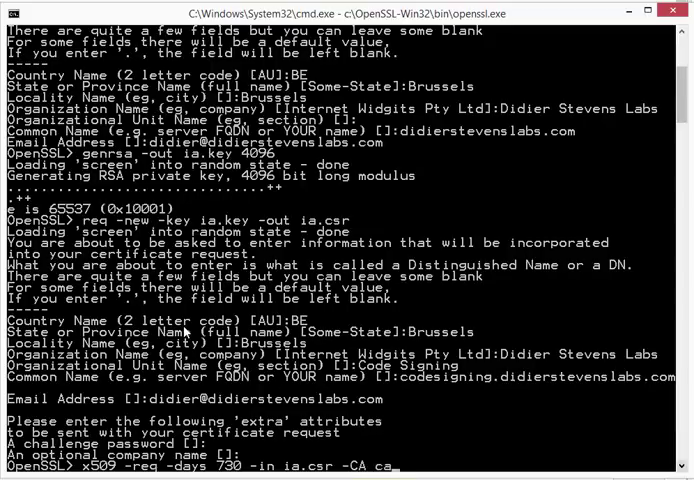
pyautogui.write('ca.crt')
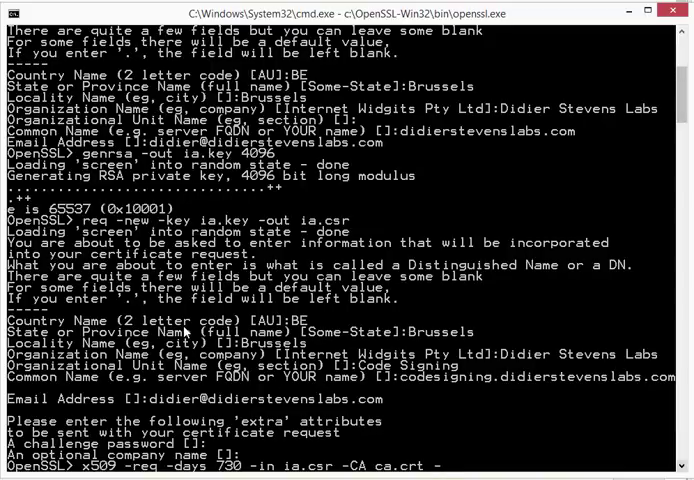
pyautogui.write('-CAkey')
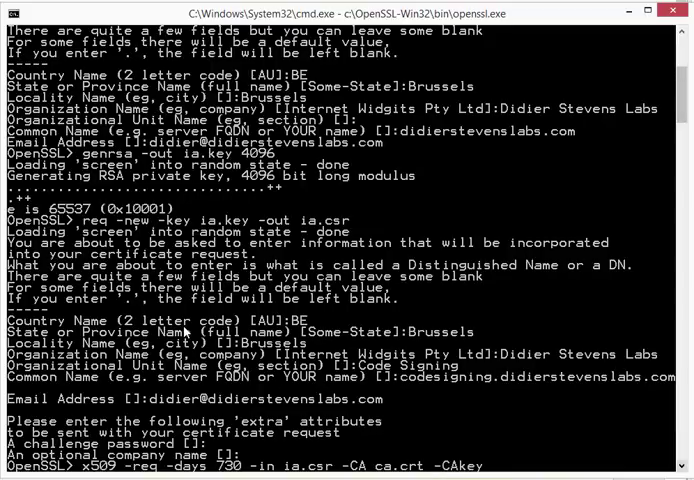
pyautogui.write('ca.key -set_serial')
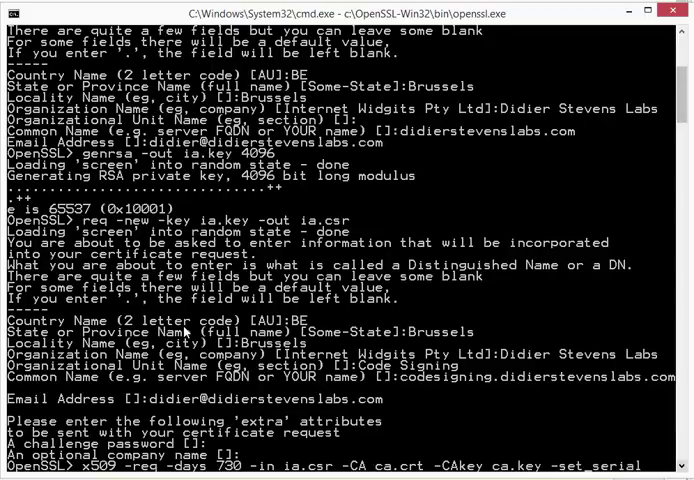
pyautogui.write('01')
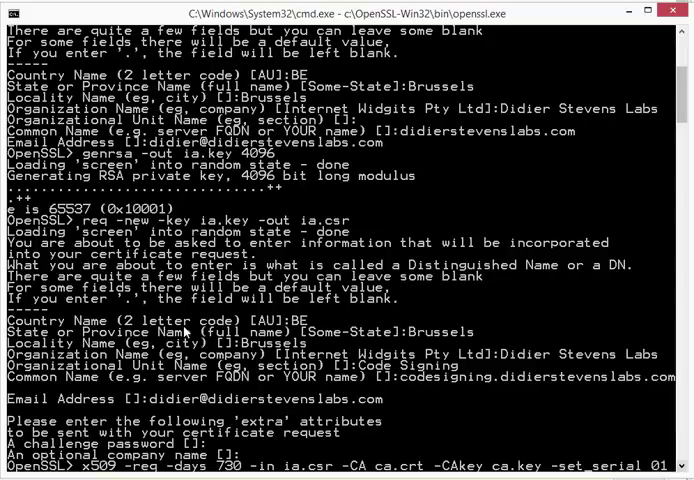
pyautogui.scroll(-3)
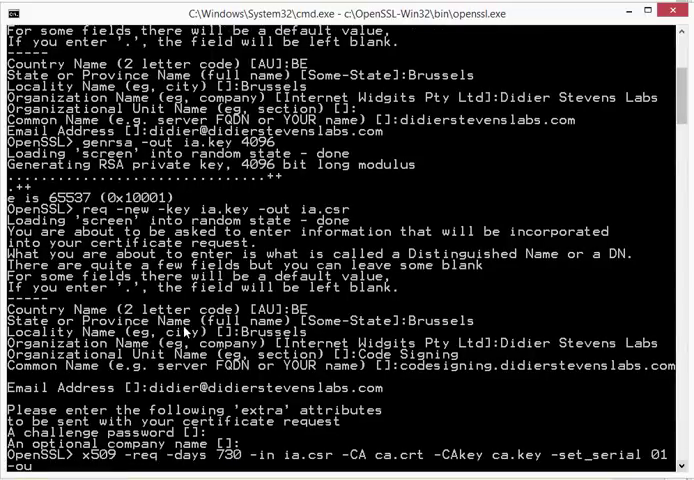
pyautogui.write('ia')
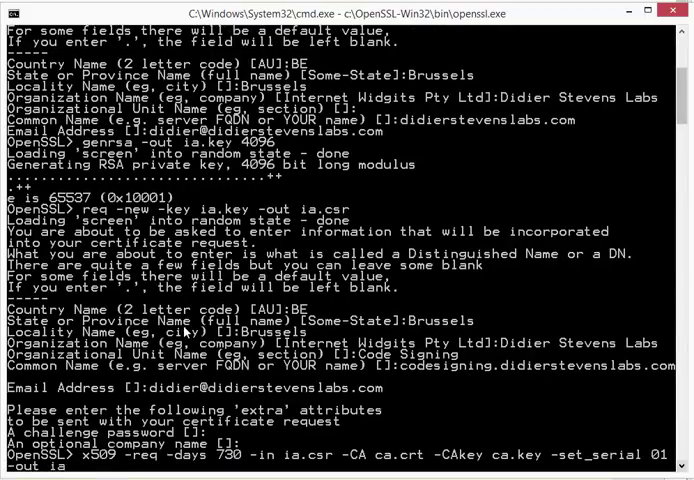
pyautogui.write('.c')
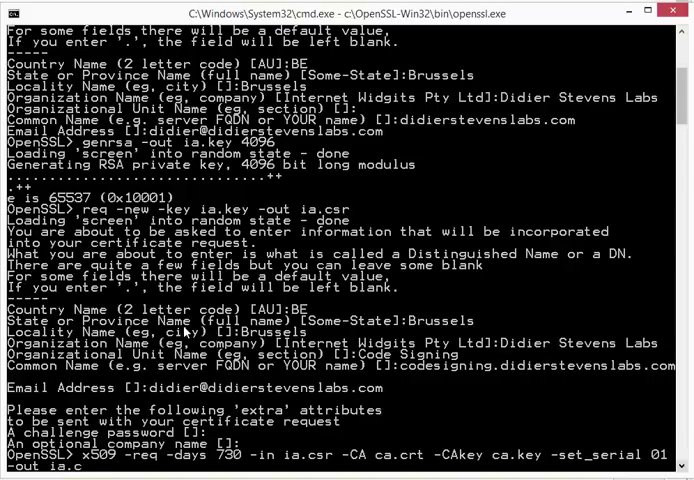
pyautogui.write('rt')
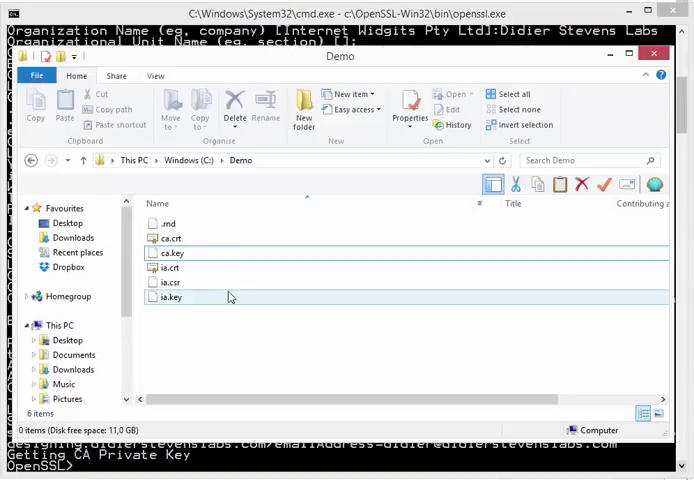
pyautogui.click(172, 282)
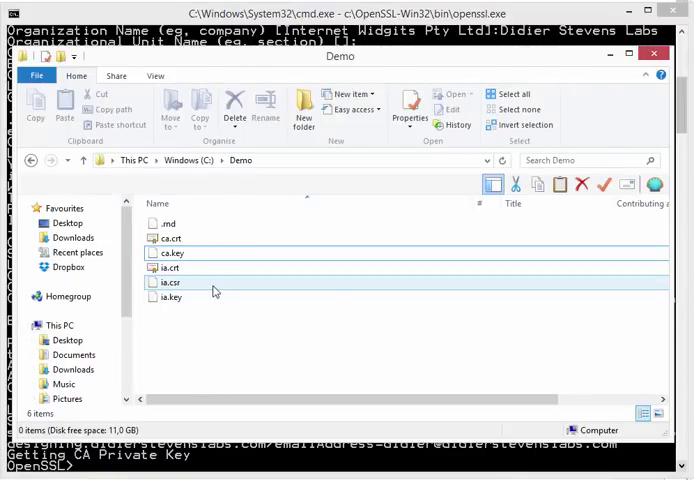
pyautogui.moveTo(200, 276)
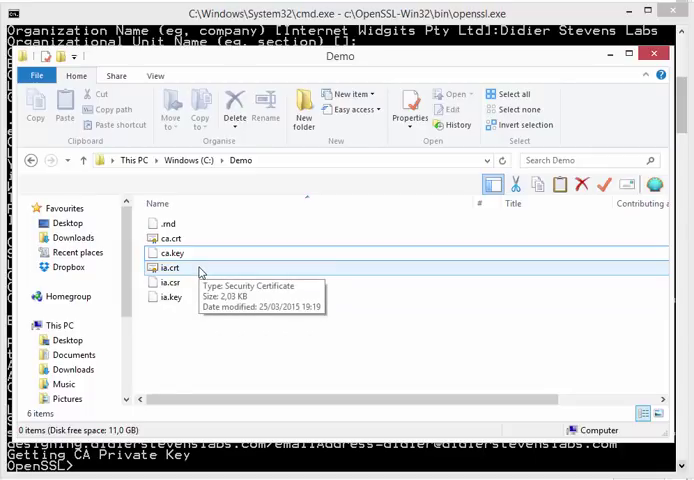
pyautogui.click(172, 252)
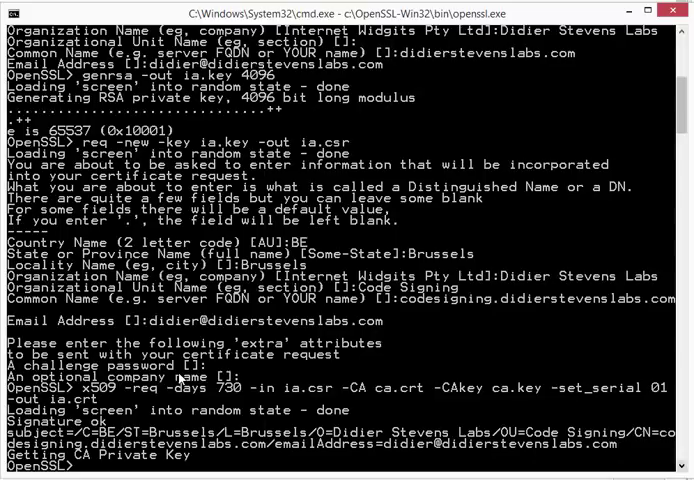
# Bundle ia.key, ia.crt and the ca.crt chain into ia.p12 with pkcs12 -export -chain
pyautogui.write('pkc')
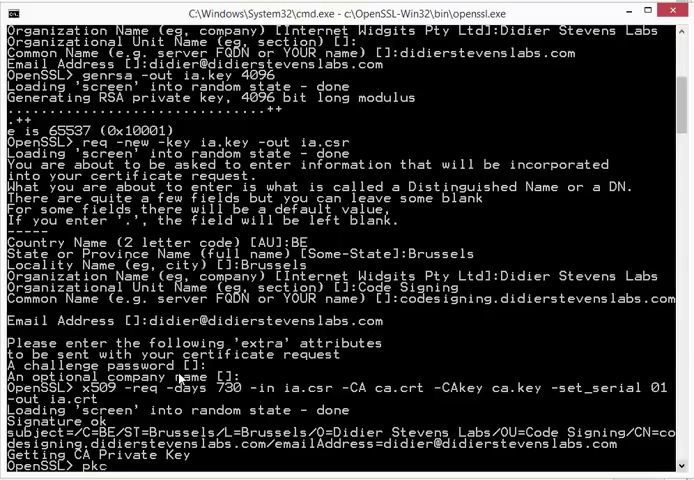
pyautogui.write('s12 -e')
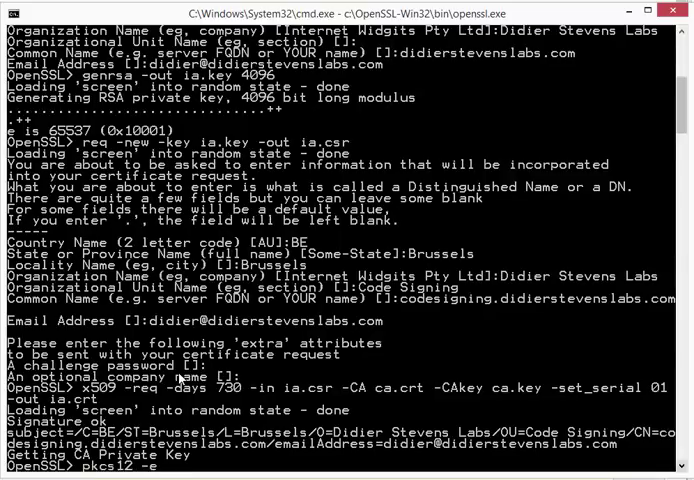
pyautogui.write('xport')
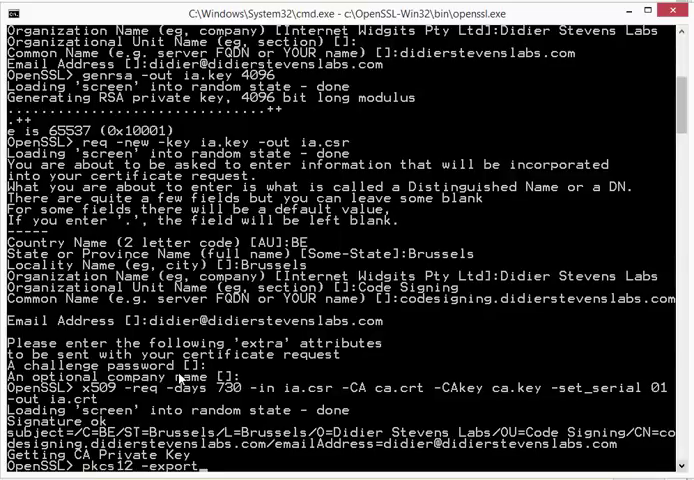
pyautogui.write('-out ia')
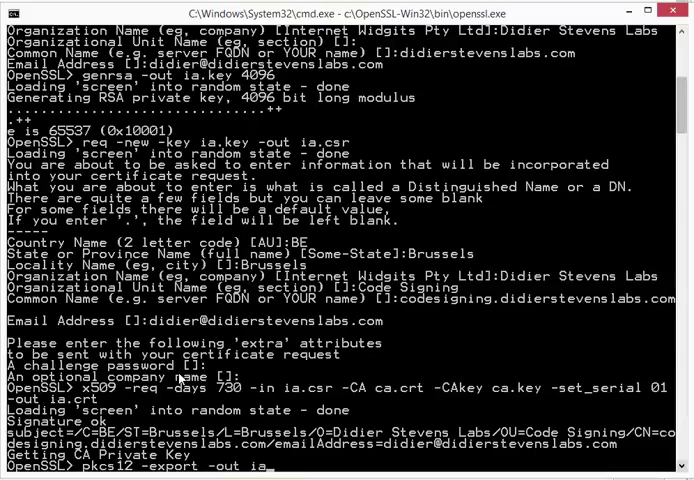
pyautogui.write('.p12')
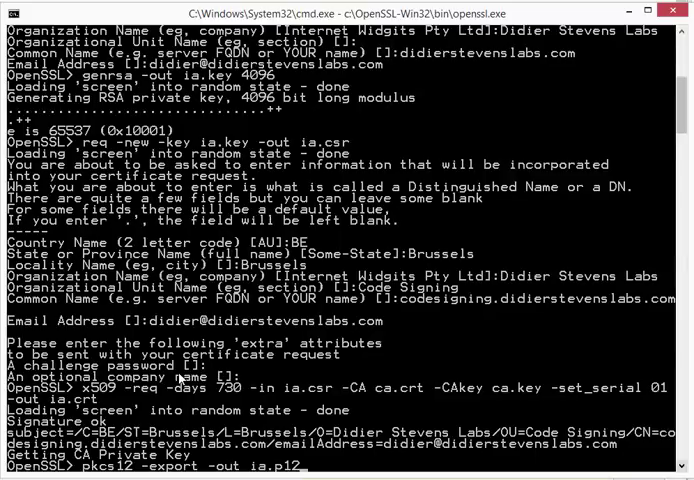
pyautogui.write('-i')
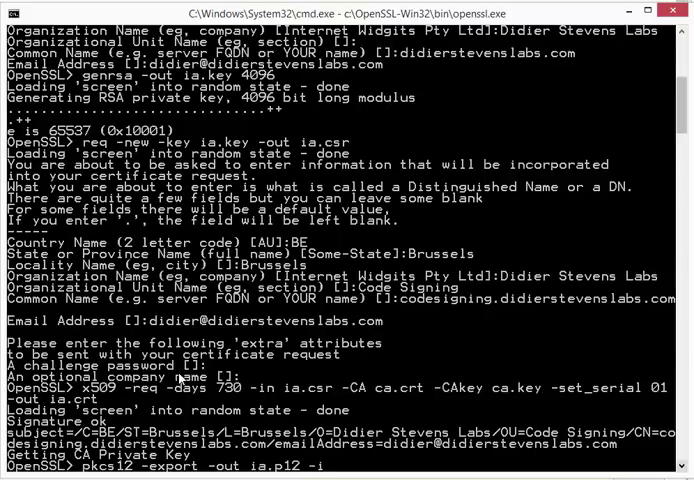
pyautogui.write('nkey')
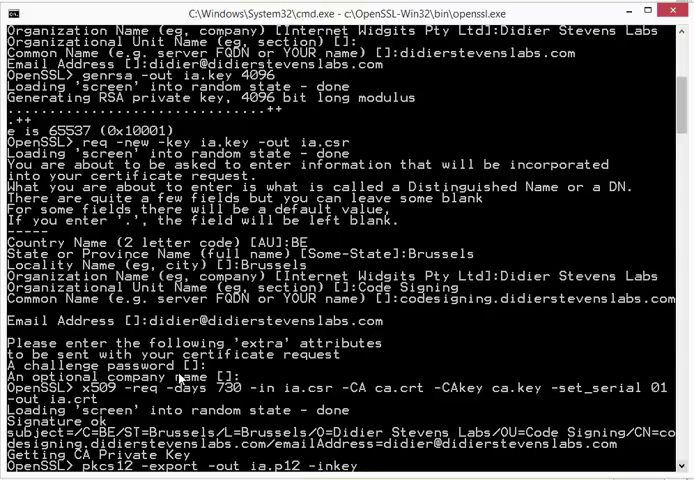
pyautogui.write('ia.')
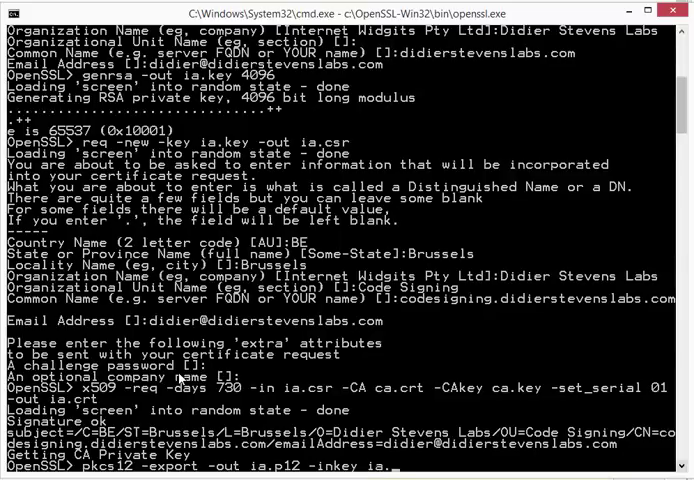
pyautogui.write('key')
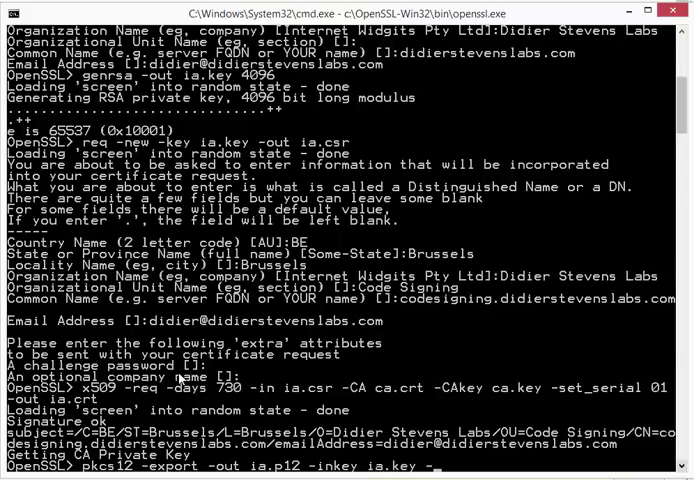
pyautogui.write('-i')
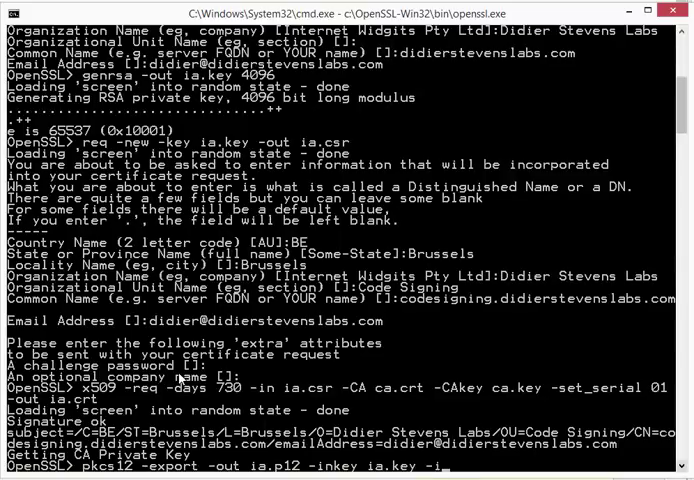
pyautogui.write('ia')
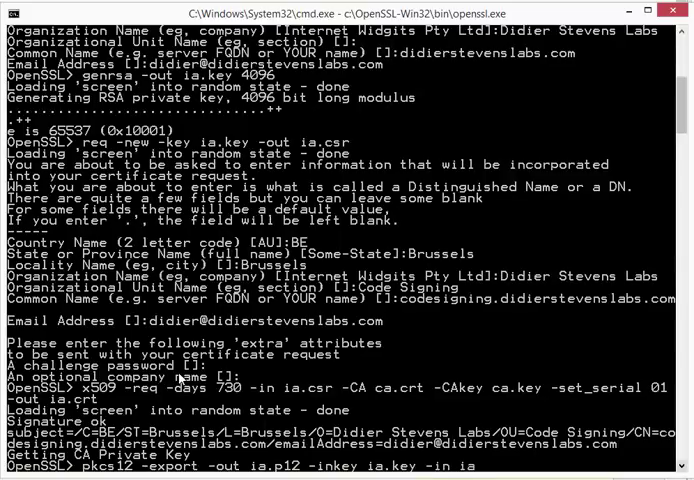
pyautogui.write('crt')
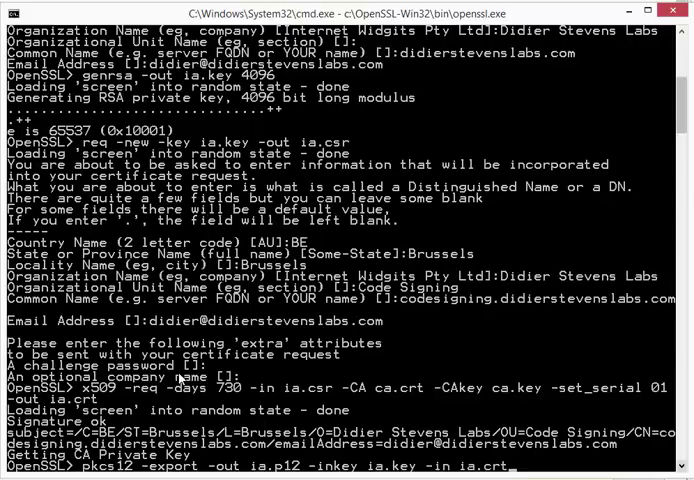
pyautogui.write('-chain -CAfile')
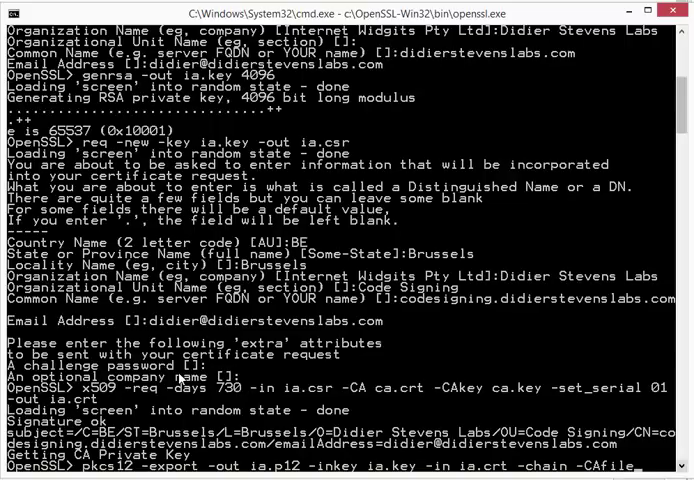
pyautogui.scroll(-3)
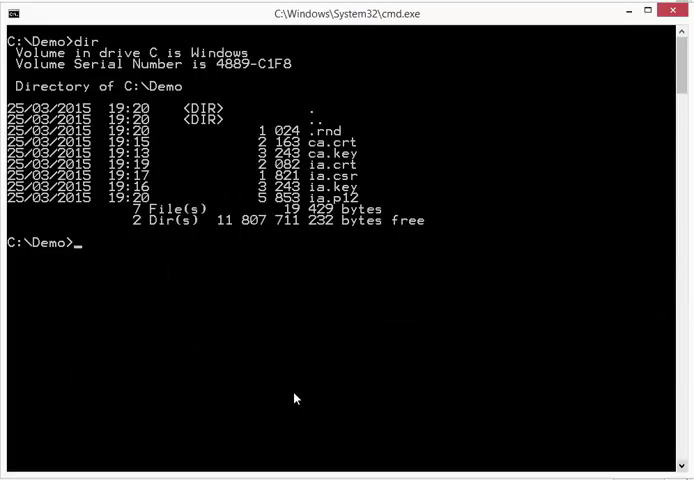
pyautogui.moveTo(428, 220)
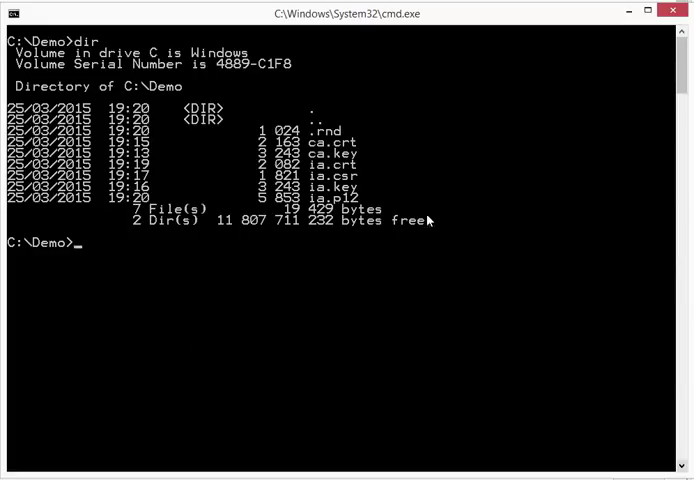
pyautogui.moveTo(352, 152)
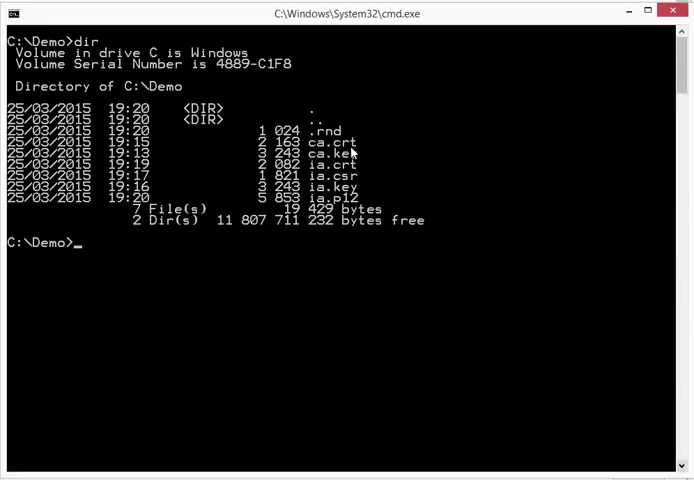
pyautogui.moveTo(362, 168)
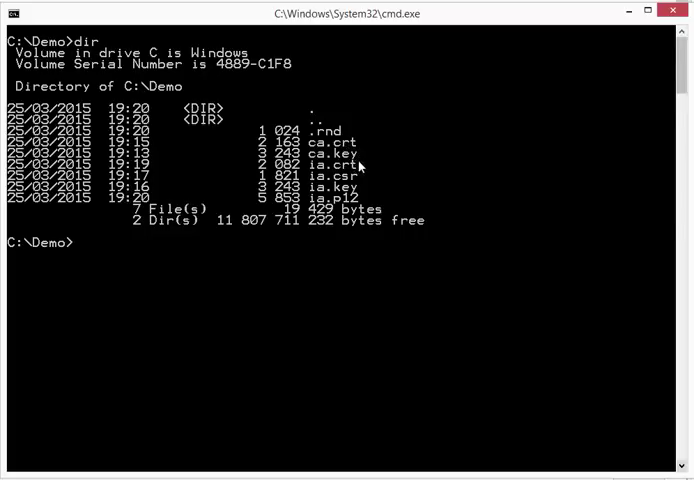
pyautogui.moveTo(358, 104)
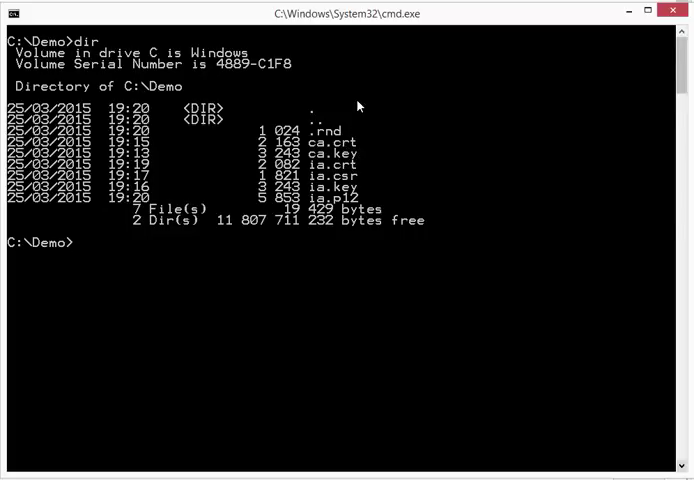
pyautogui.moveTo(356, 176)
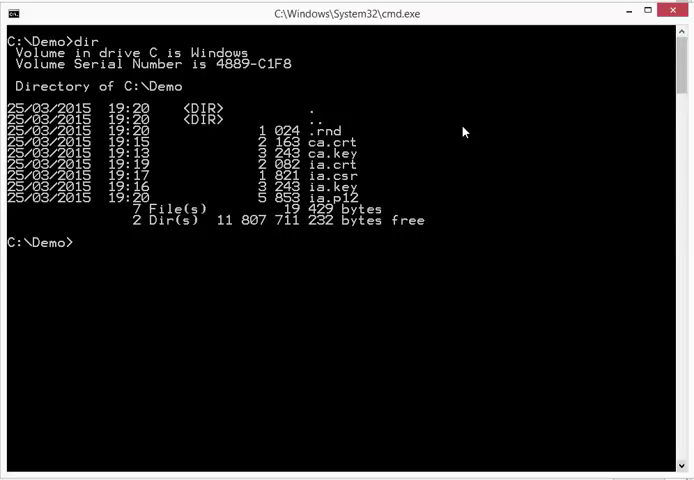
# Print ca.crt as PEM text with 'type', then list the Demo folder with 'dir'
pyautogui.write('t')
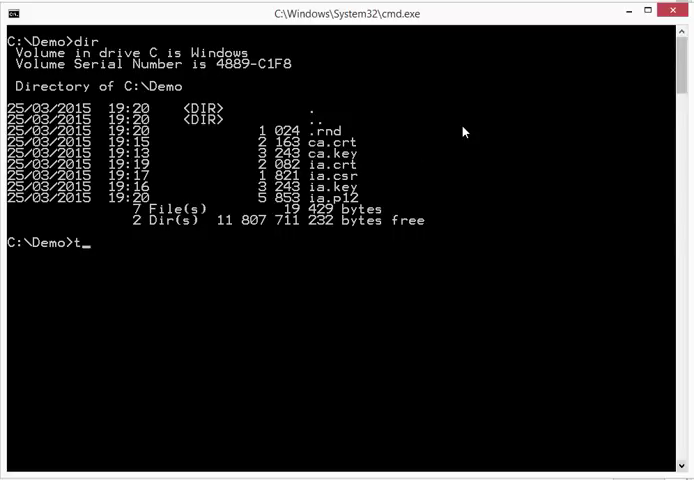
pyautogui.write('ype cz')
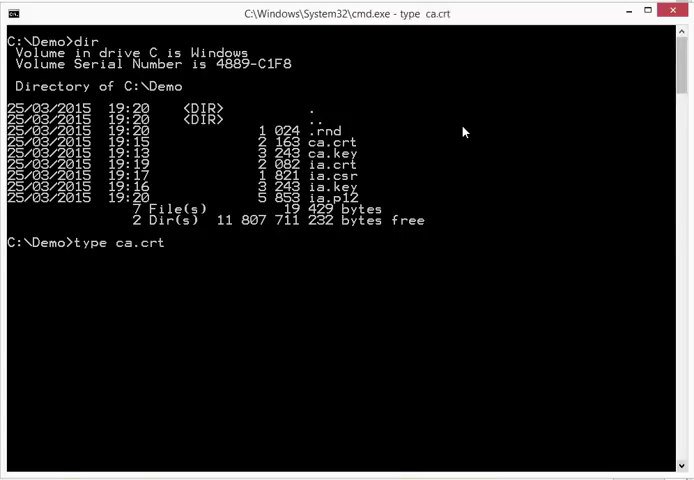
pyautogui.press('Return')
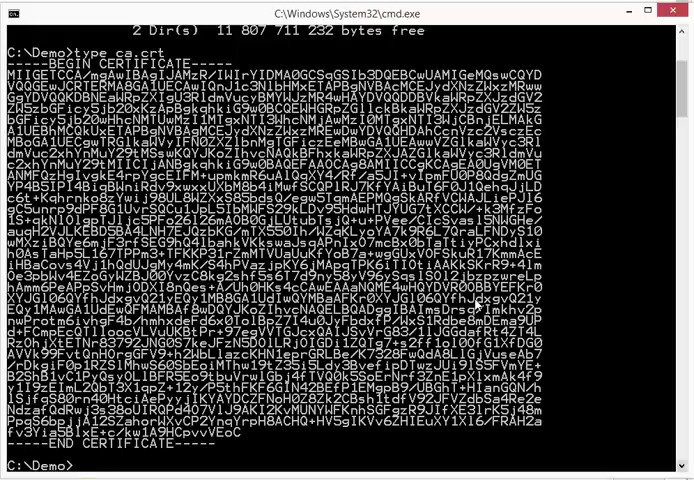
pyautogui.write('dir')
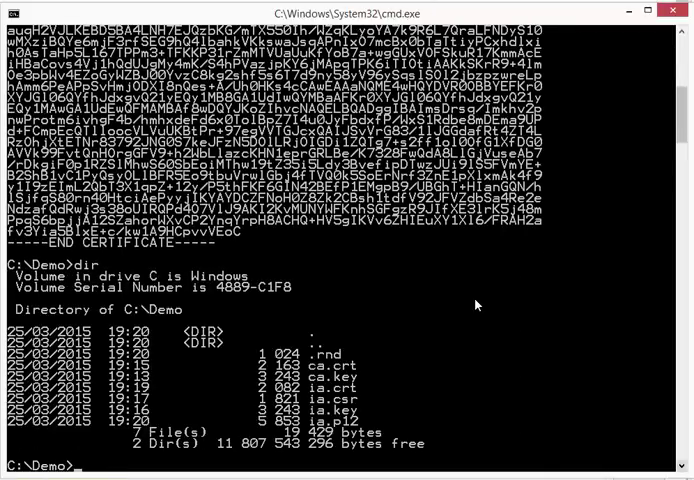
pyautogui.moveTo(368, 420)
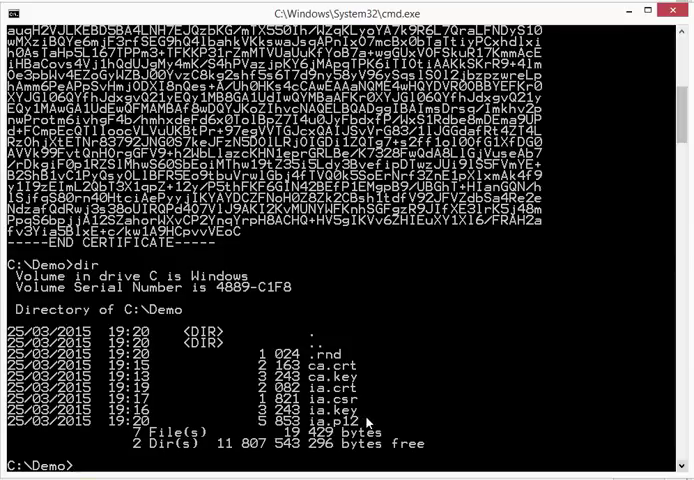
pyautogui.moveTo(370, 428)
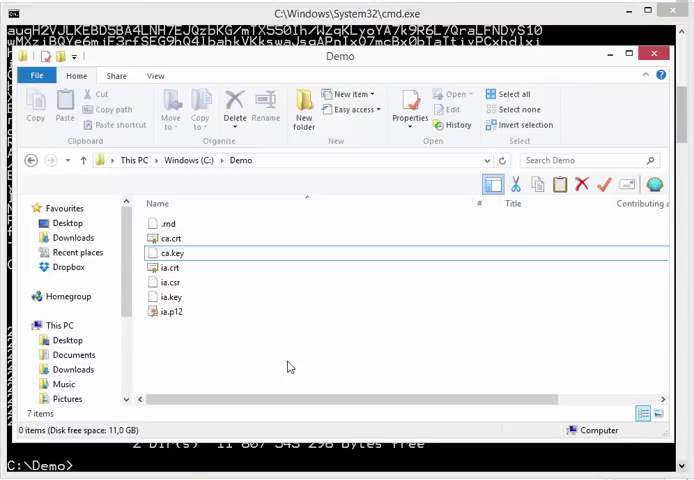
# Open the root certificate ca.crt from the Demo folder in the certificate viewer
pyautogui.click(170, 268)
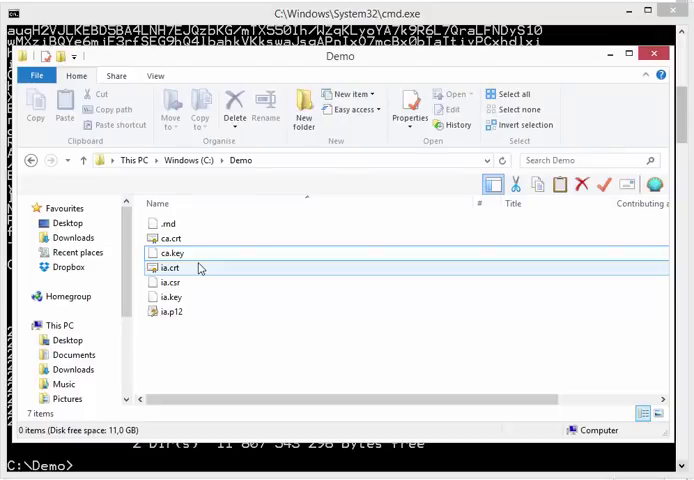
pyautogui.moveTo(204, 244)
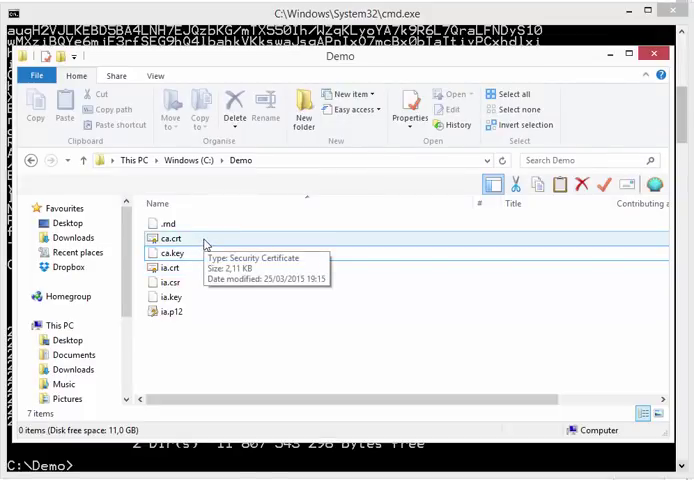
pyautogui.click(170, 238)
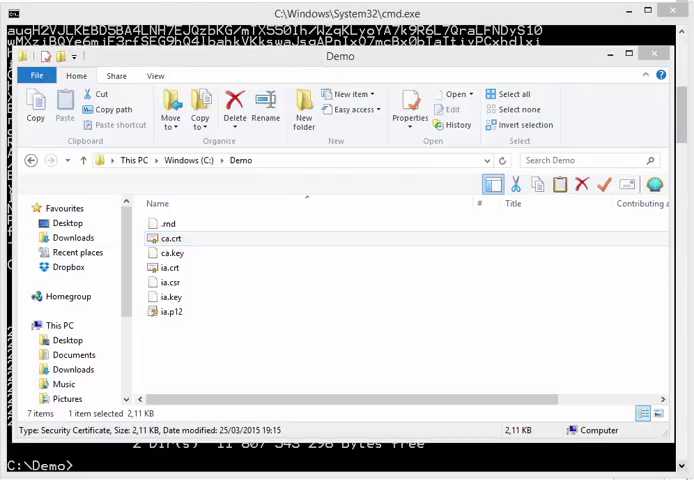
pyautogui.doubleClick(172, 238)
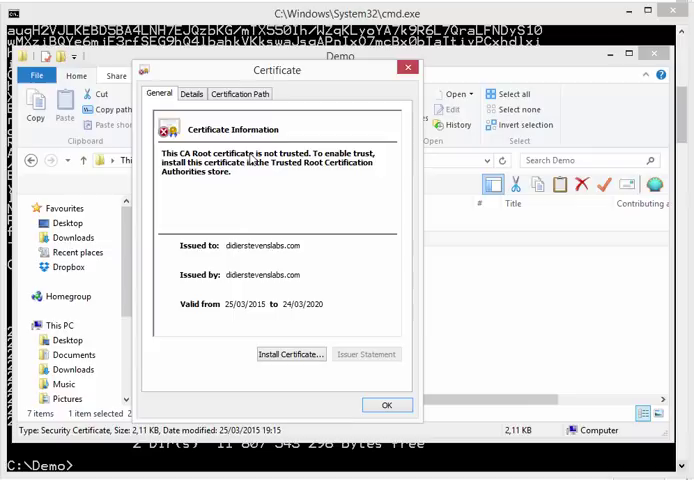
pyautogui.moveTo(248, 308)
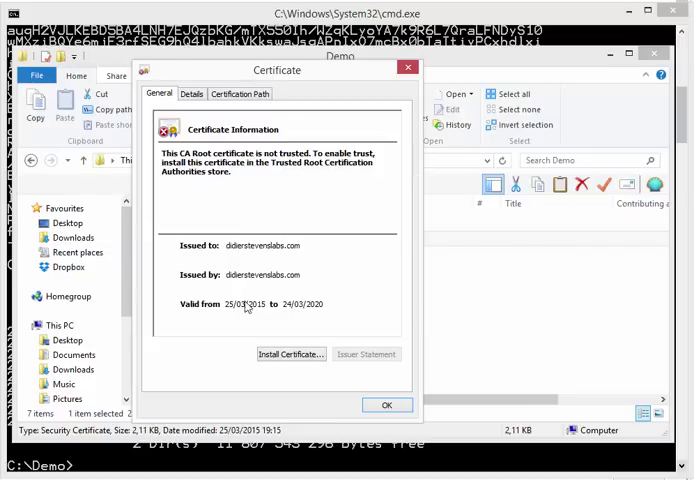
pyautogui.moveTo(268, 362)
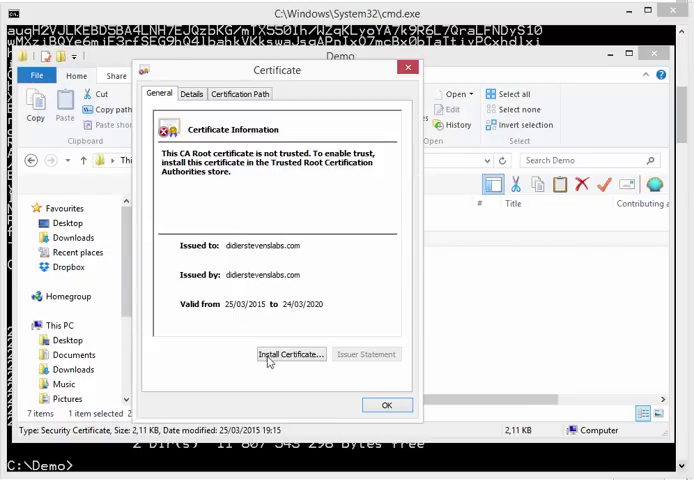
pyautogui.moveTo(292, 354)
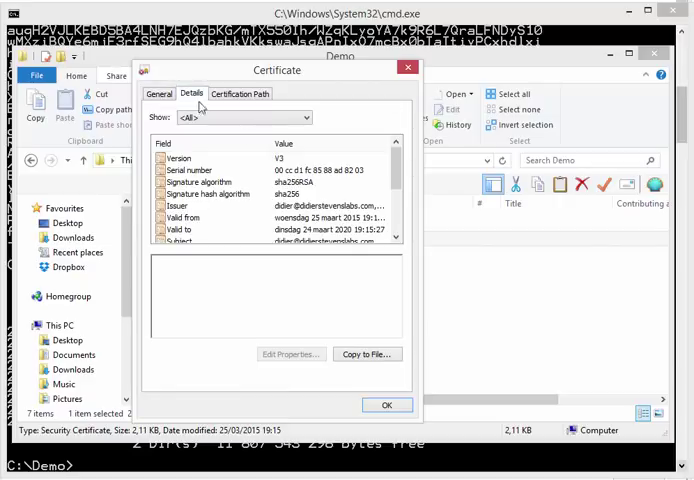
# Review the Details and Certification Path of ca.crt, then close the viewer with OK
pyautogui.scroll(-3)
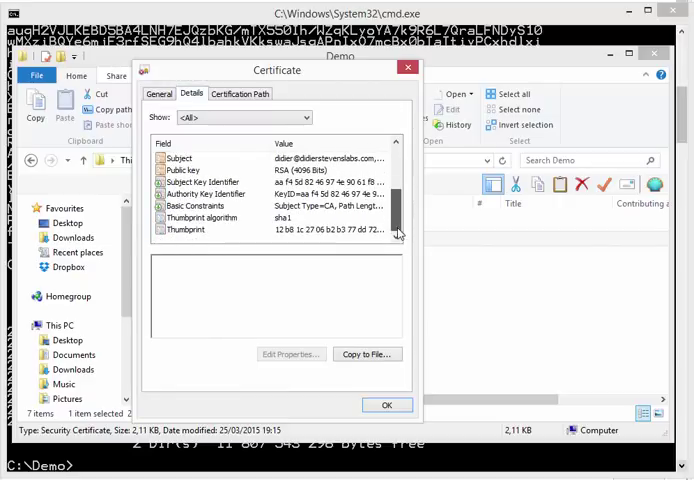
pyautogui.click(240, 92)
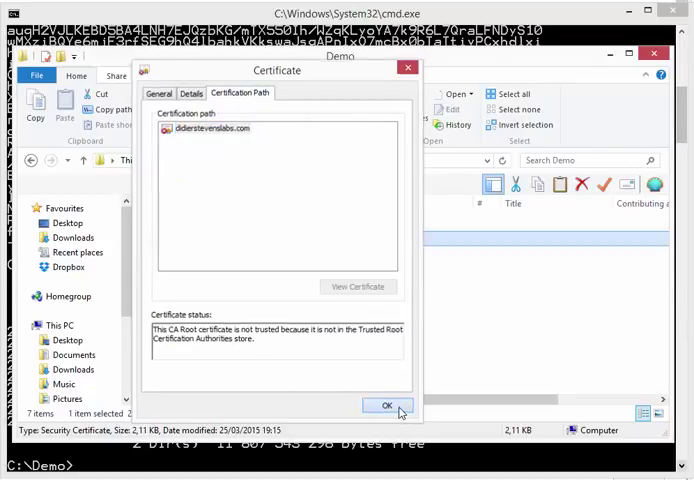
pyautogui.click(388, 404)
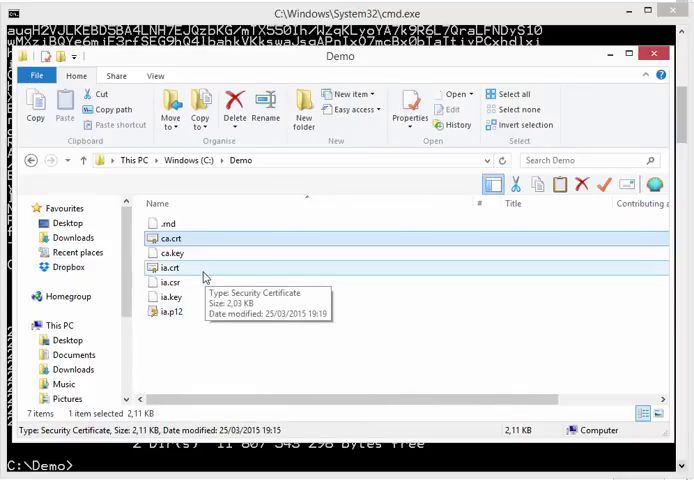
pyautogui.click(172, 268)
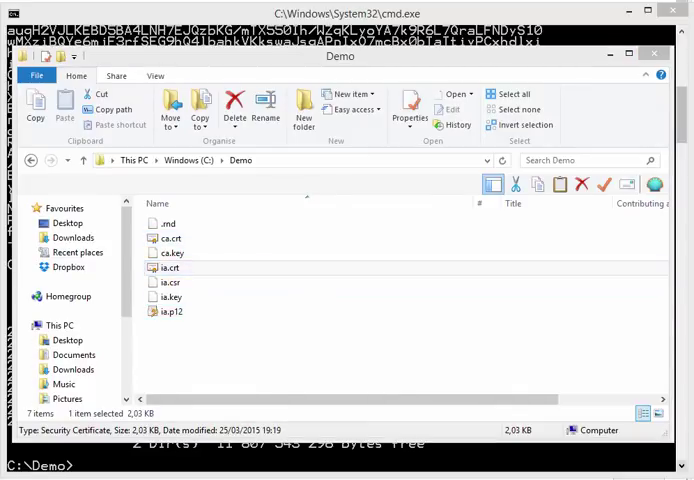
pyautogui.doubleClick(172, 268)
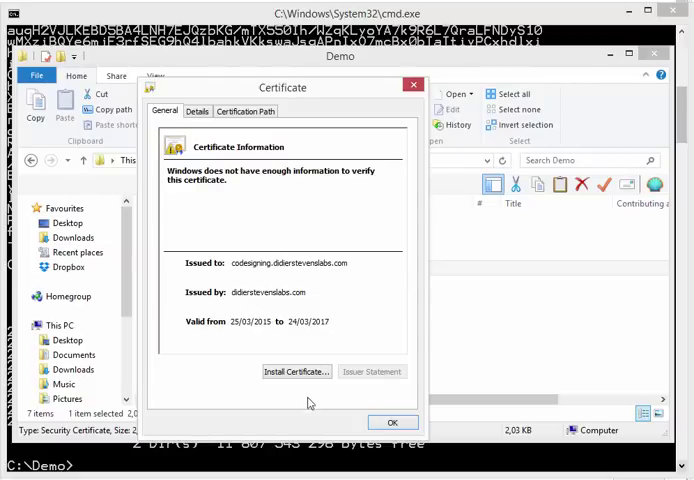
pyautogui.click(196, 112)
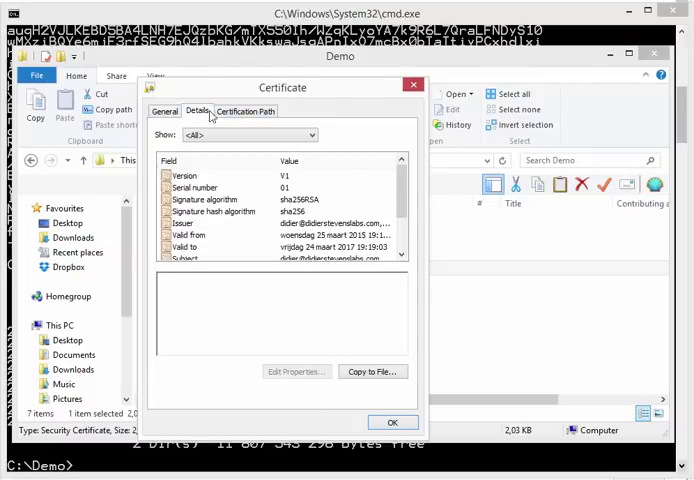
pyautogui.click(244, 112)
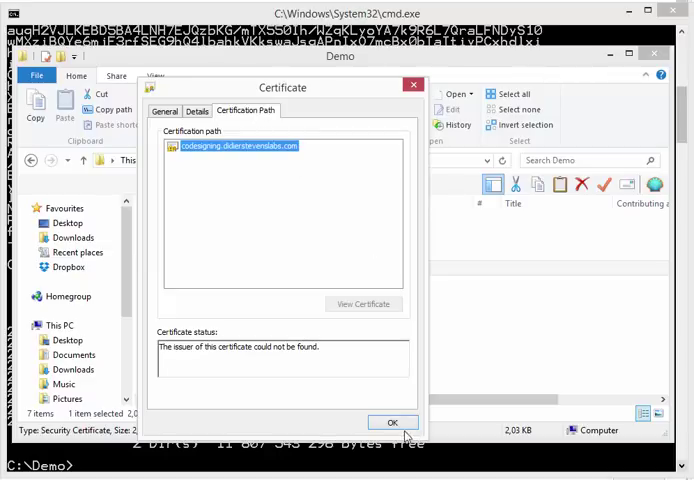
pyautogui.click(392, 422)
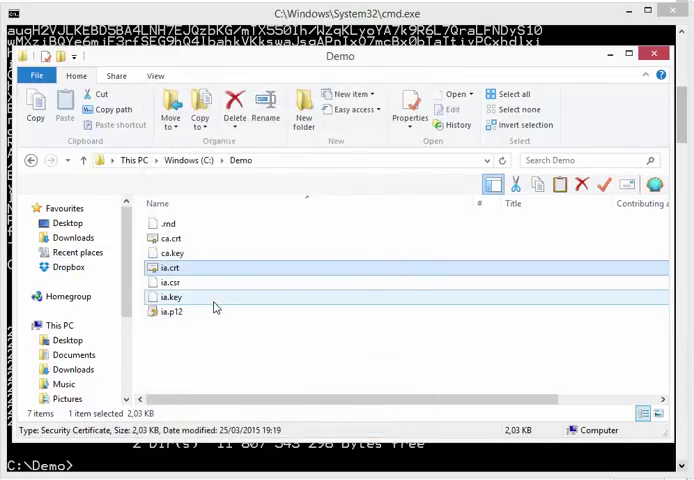
# Launch the Certificate Import Wizard by opening ia.p12, reaching its welcome page
pyautogui.click(172, 312)
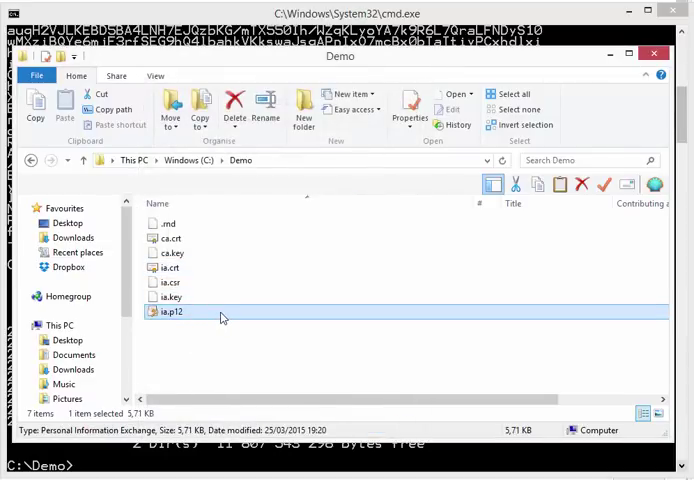
pyautogui.doubleClick(172, 312)
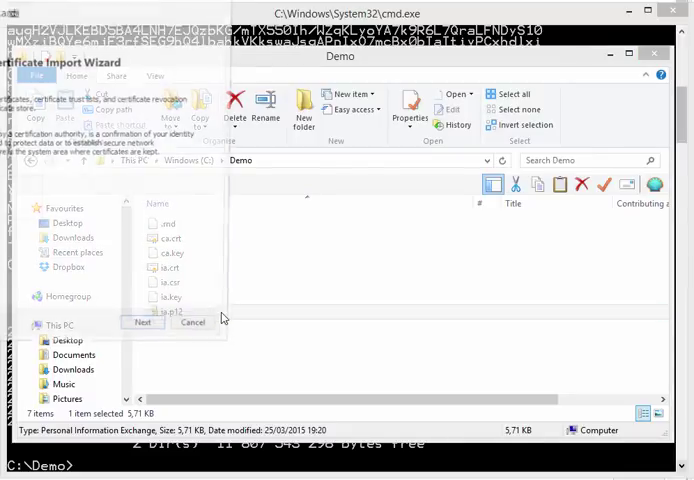
pyautogui.click(144, 322)
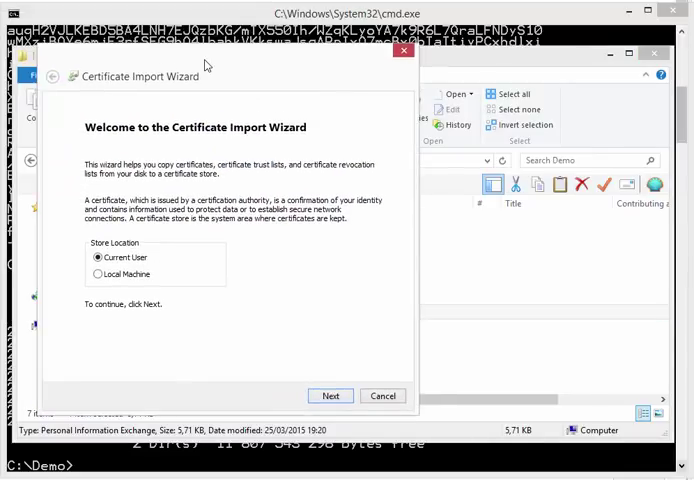